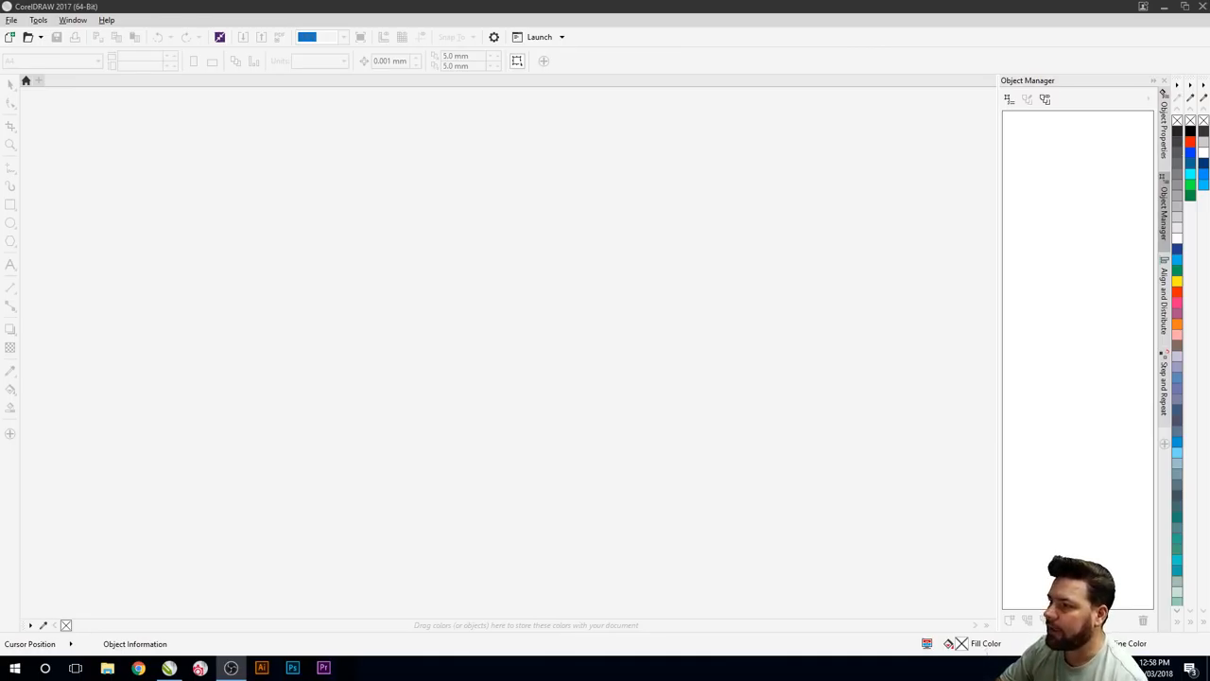
mouse_move(198, 278)
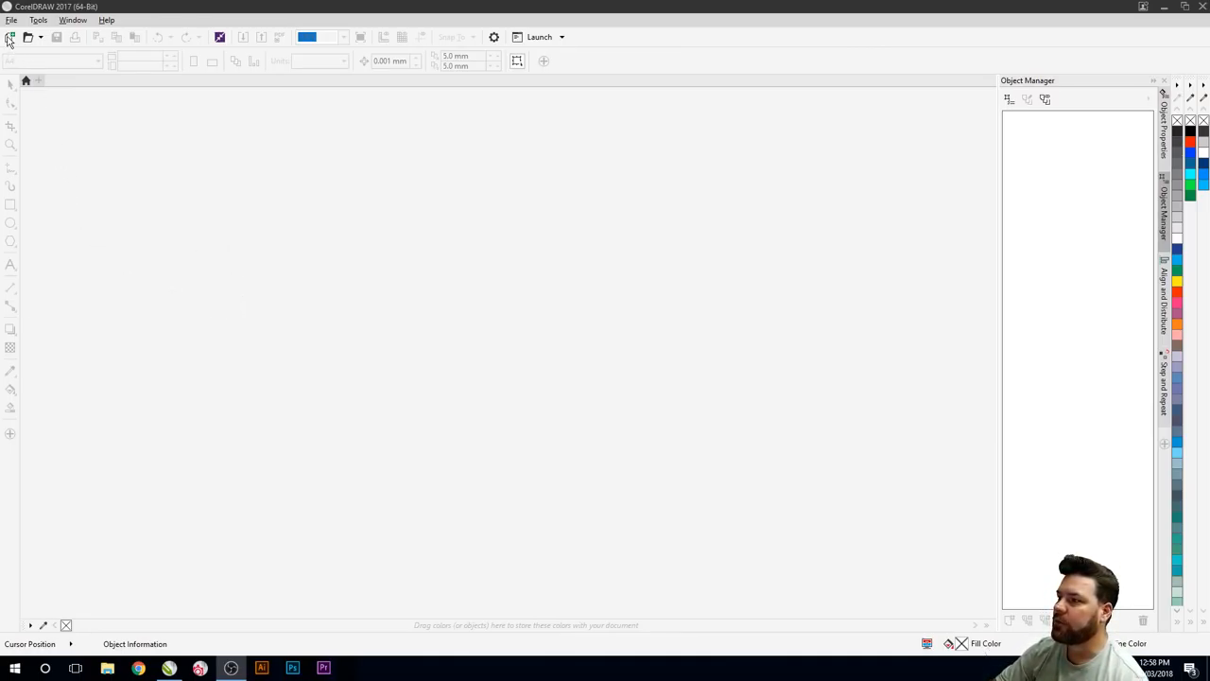
Step: Start a blank 457 × 305 mm document titled 'Joshua's Room'
click(12, 37)
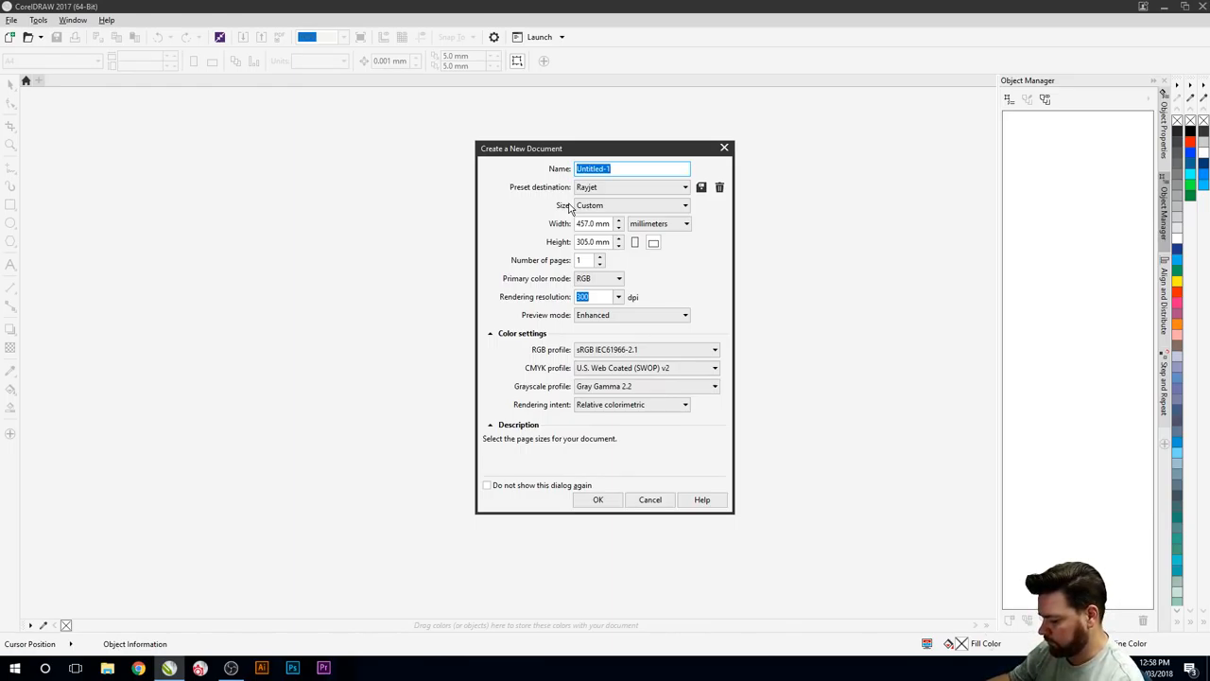
text(Joshua's)
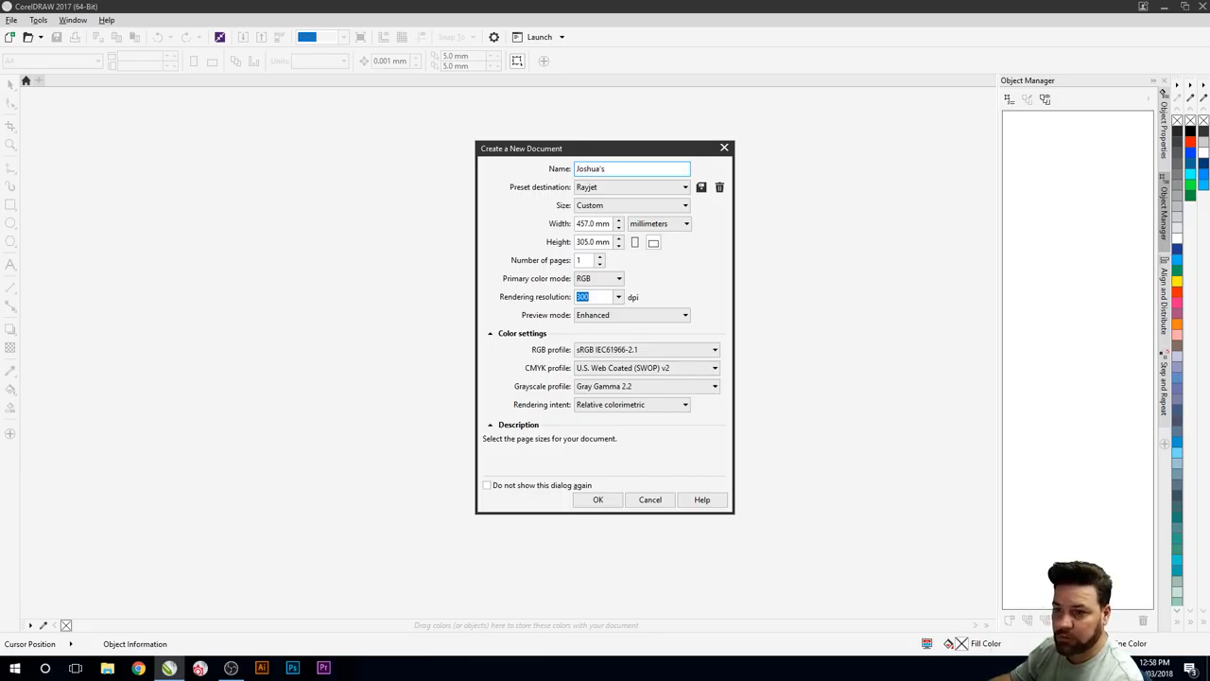
text(R)
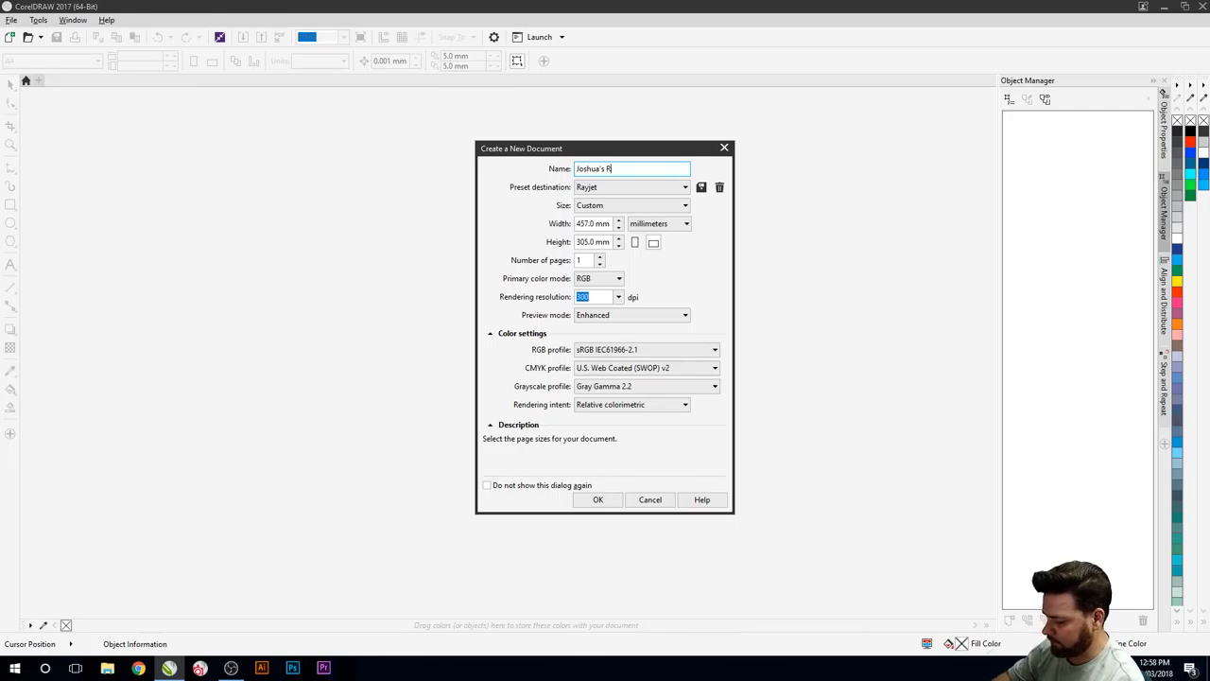
text(oom)
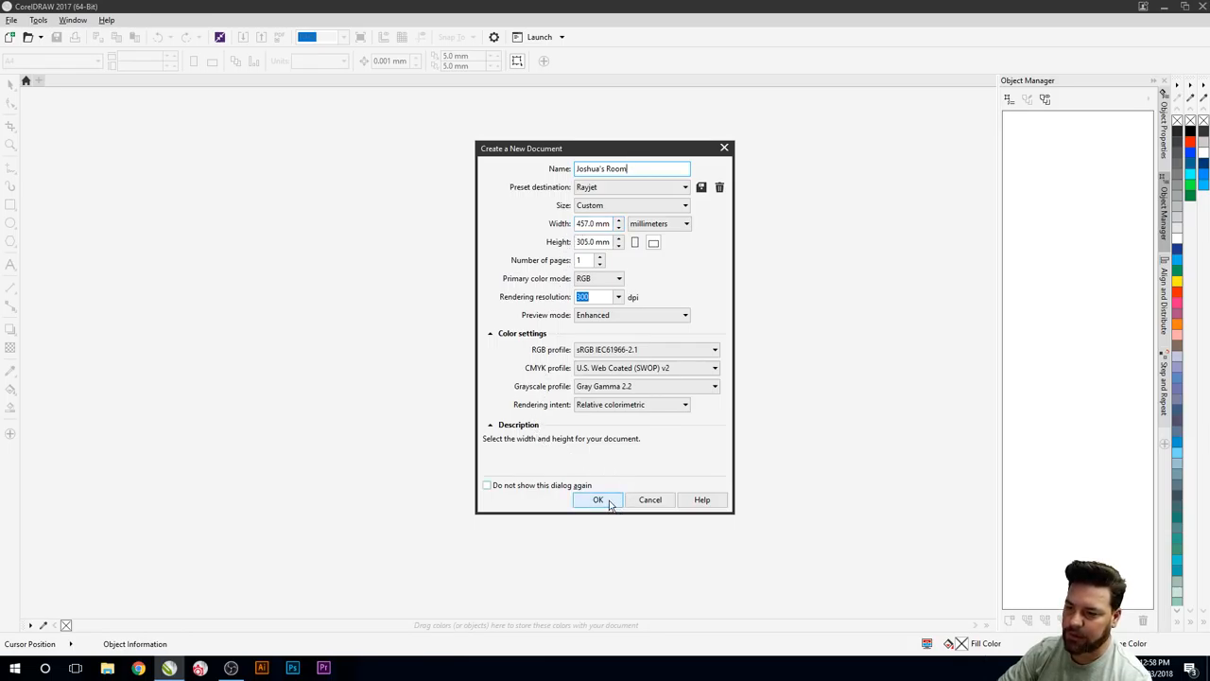
click(597, 500)
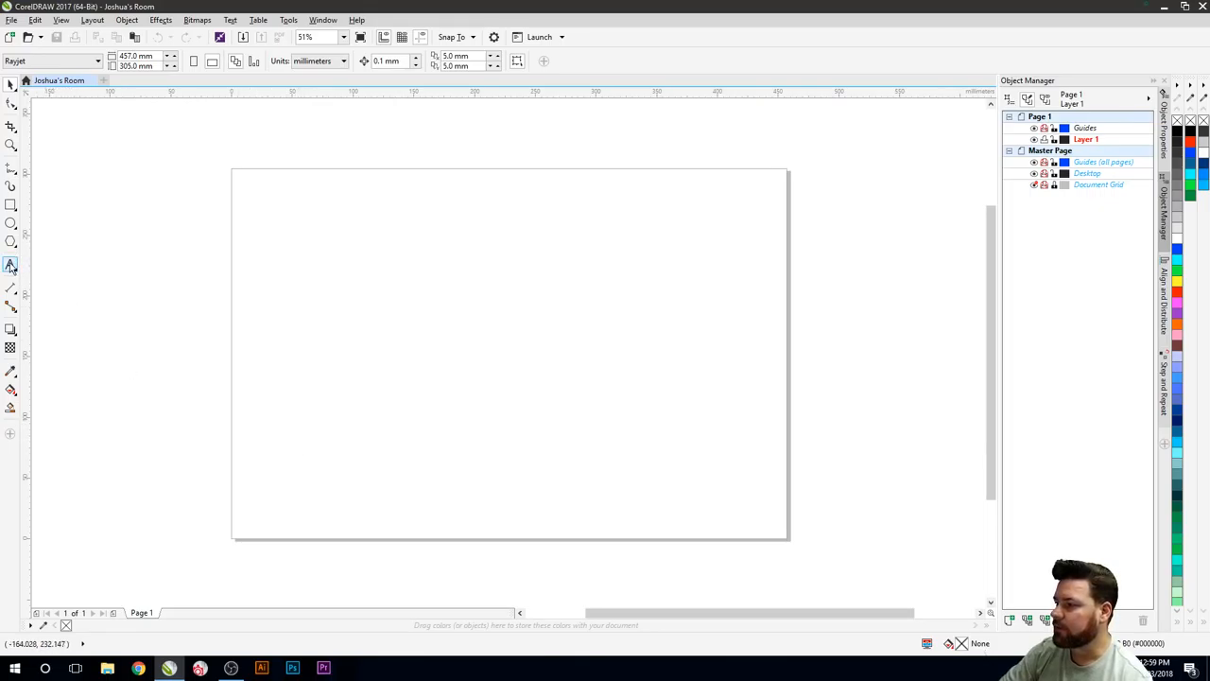
Step: Type the text lines 'Joshua's' and 'ROOM' on the upper page
click(11, 265)
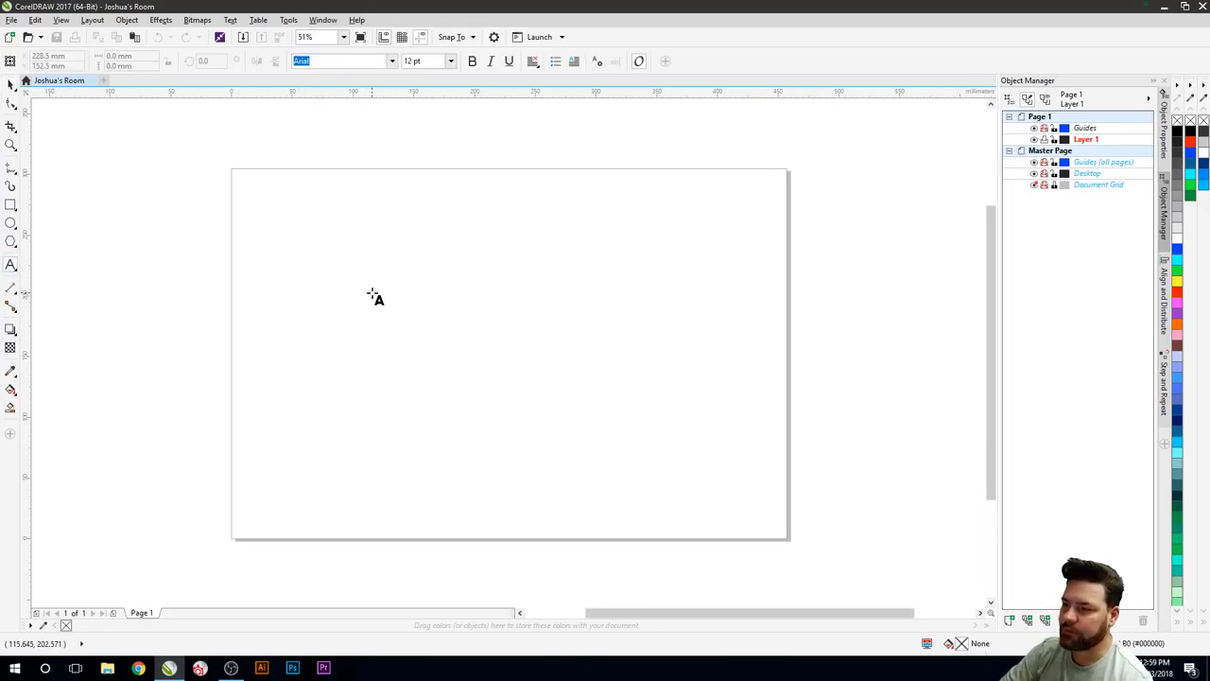
click(370, 289)
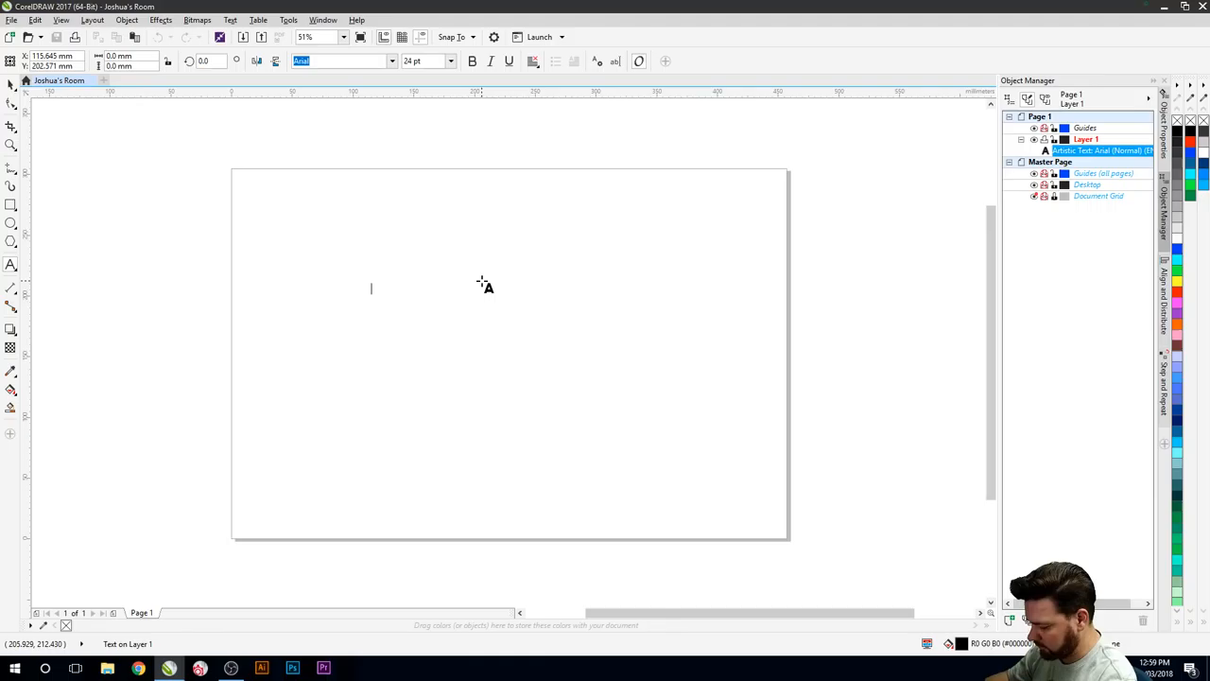
text(Joshua's)
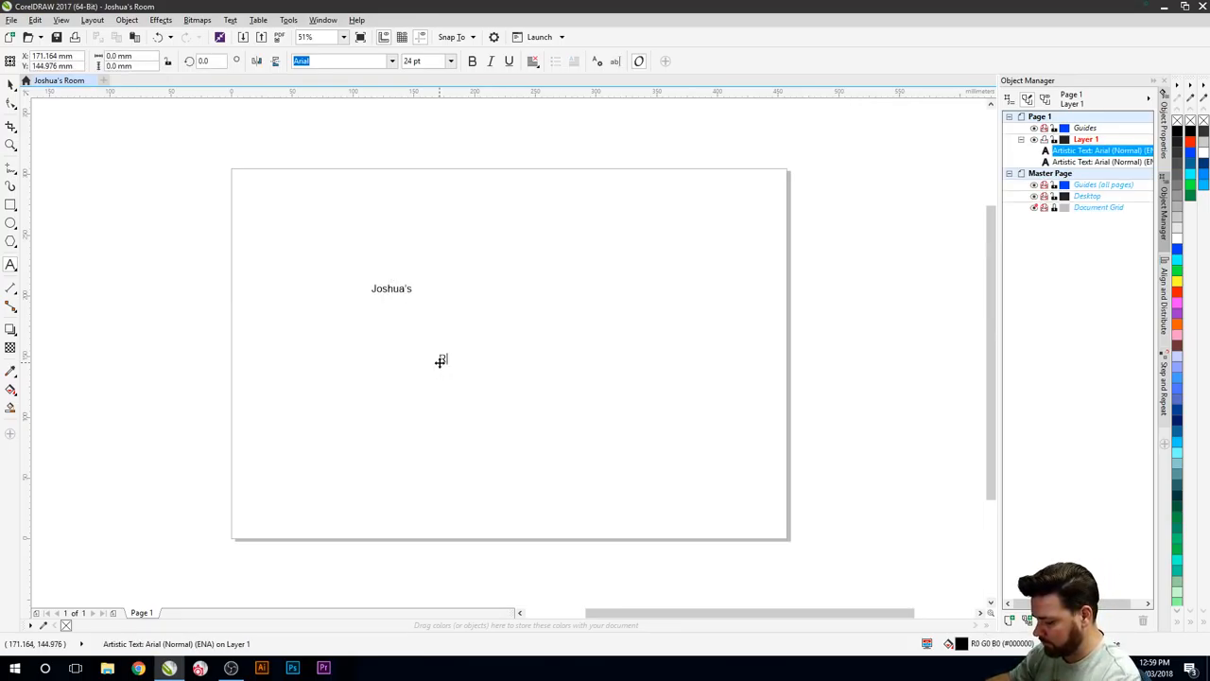
text(ROOM)
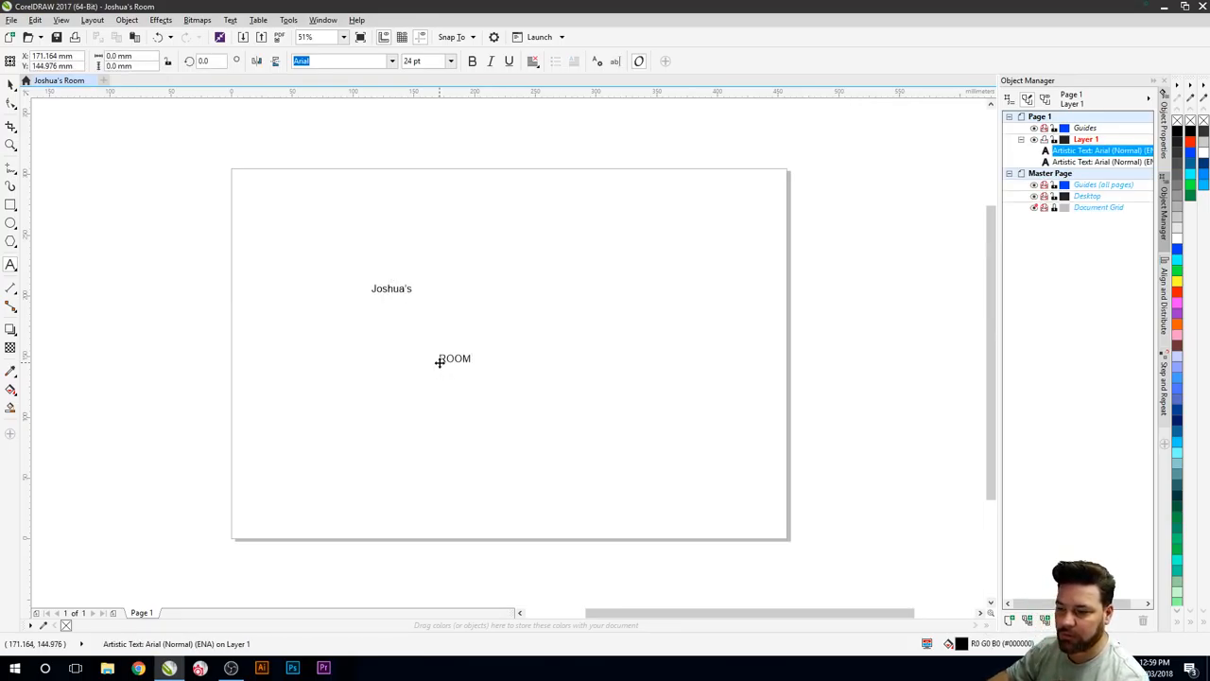
Step: Enlarge both text lines and move ROOM directly below Joshua's
click(454, 358)
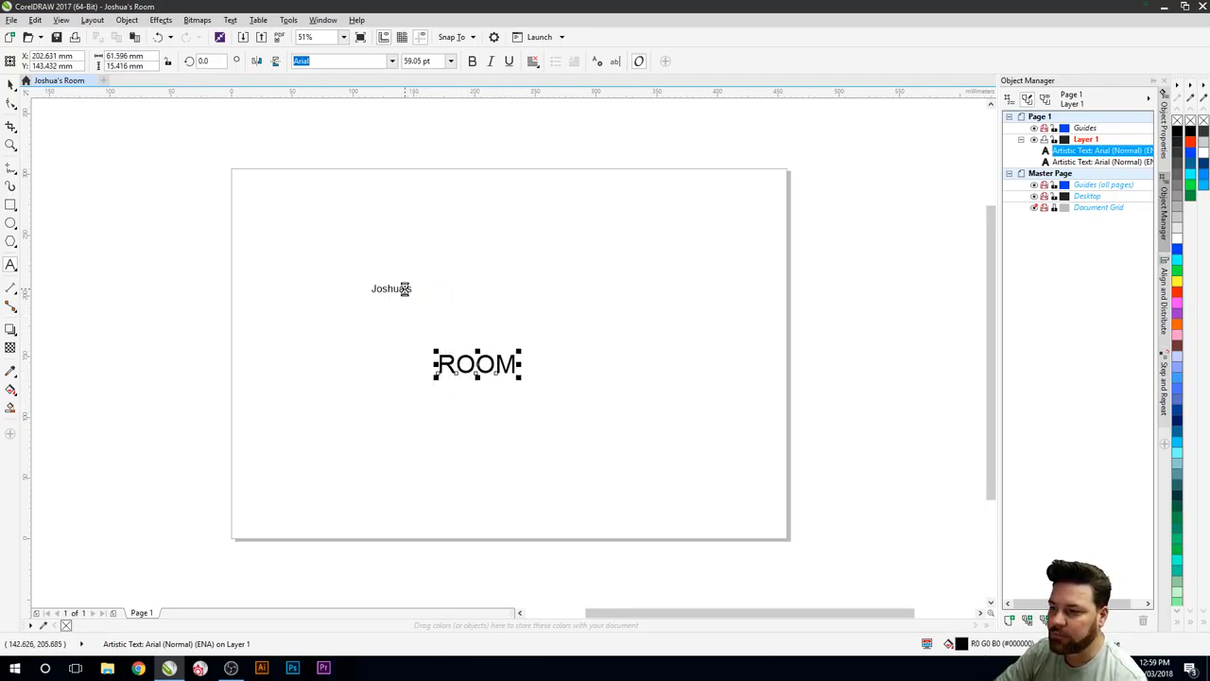
click(390, 288)
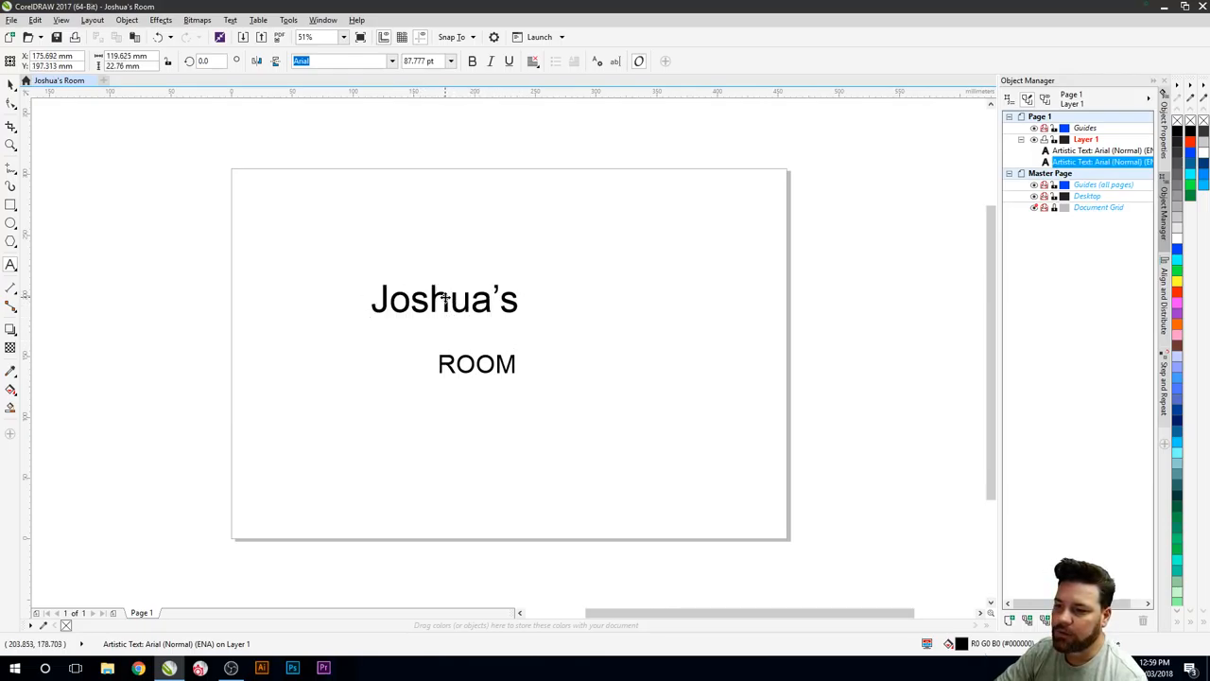
click(477, 364)
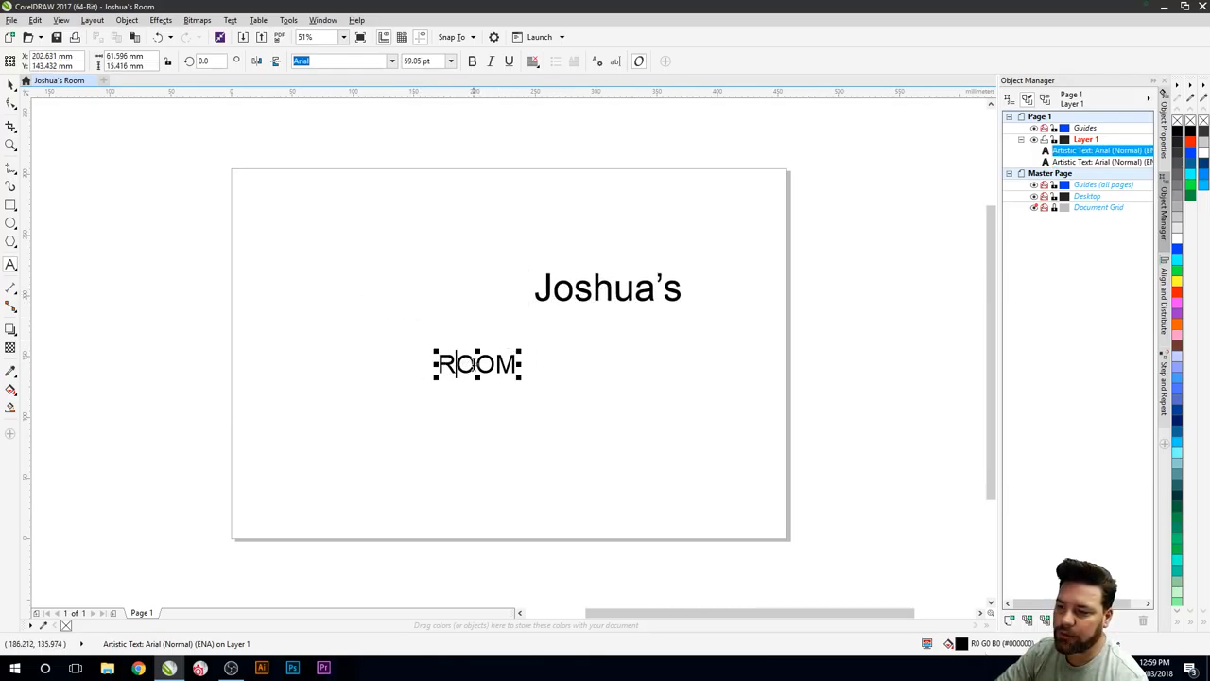
drag(477, 364, 607, 340)
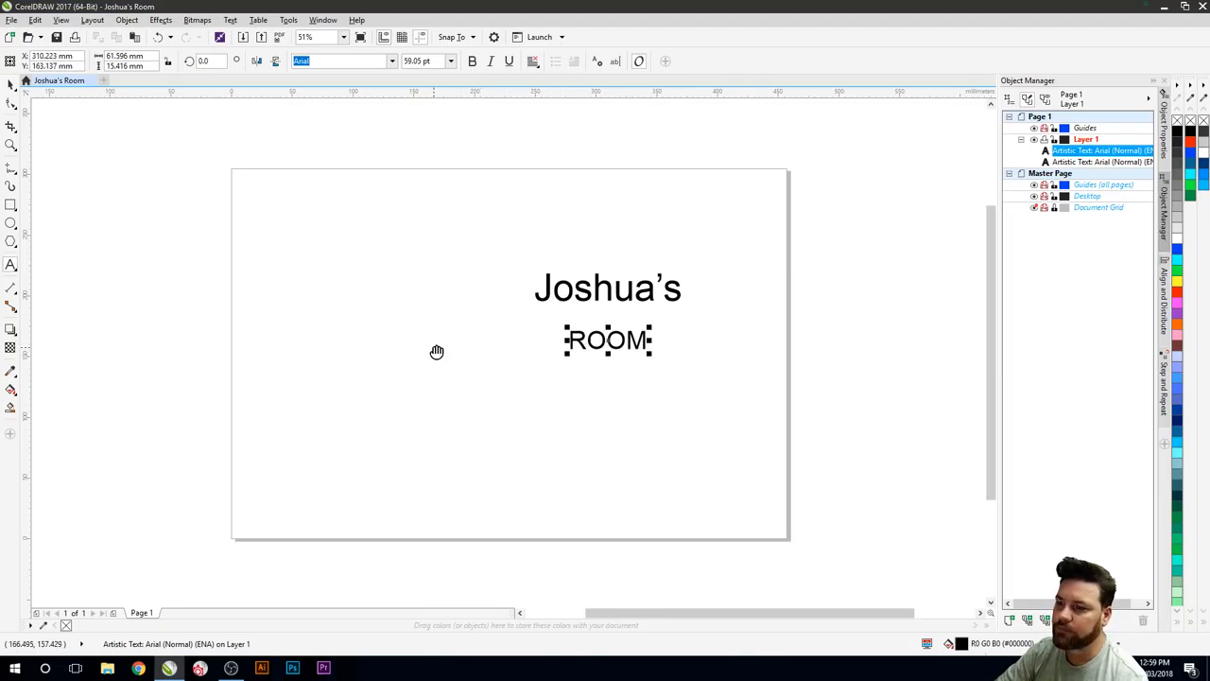
drag(437, 352, 600, 352)
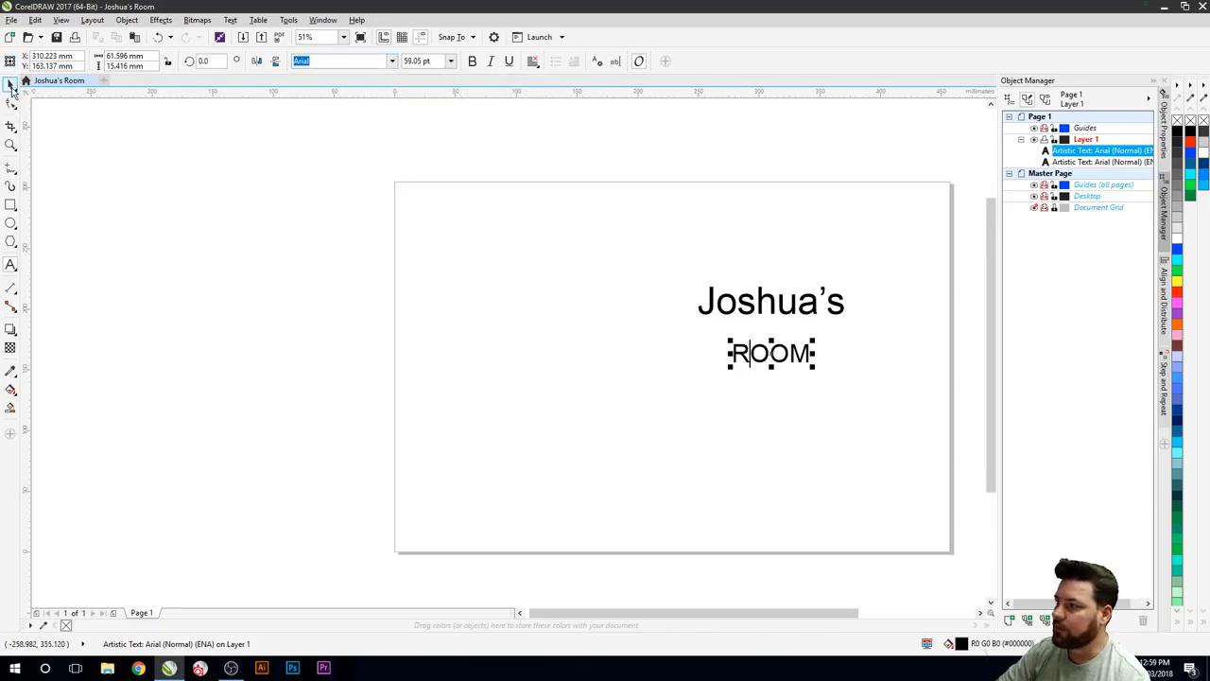
Step: Apply the Cookie font to both the Joshua's and ROOM text
click(12, 87)
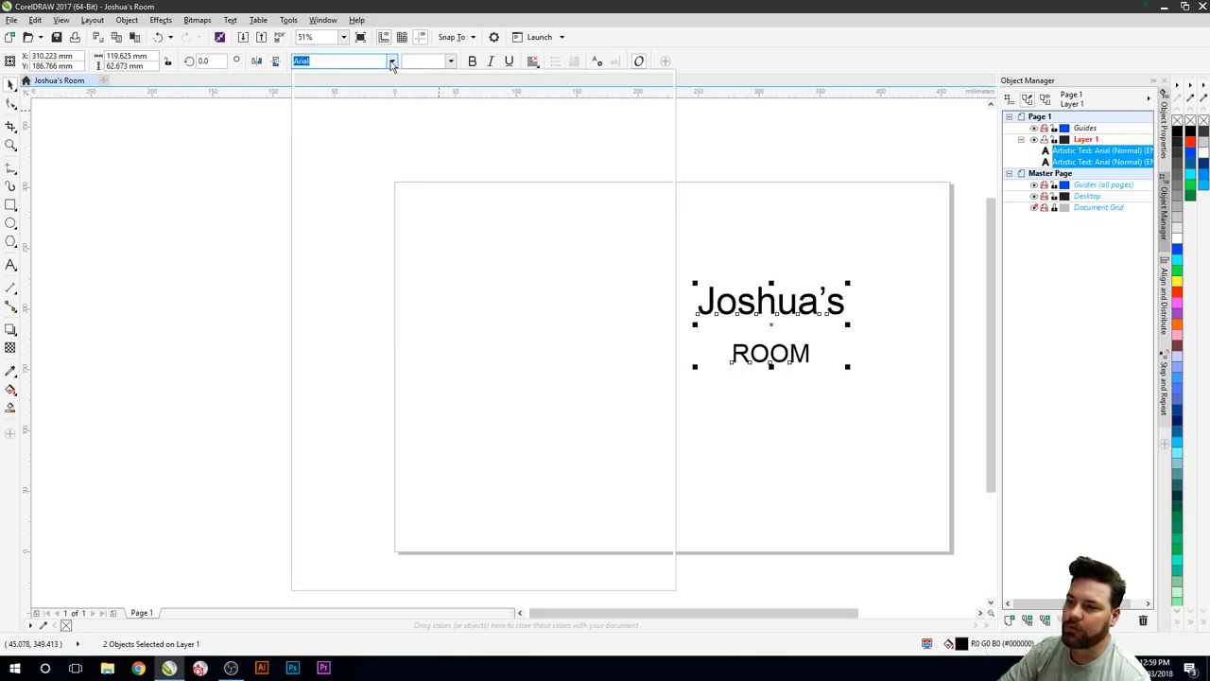
click(392, 62)
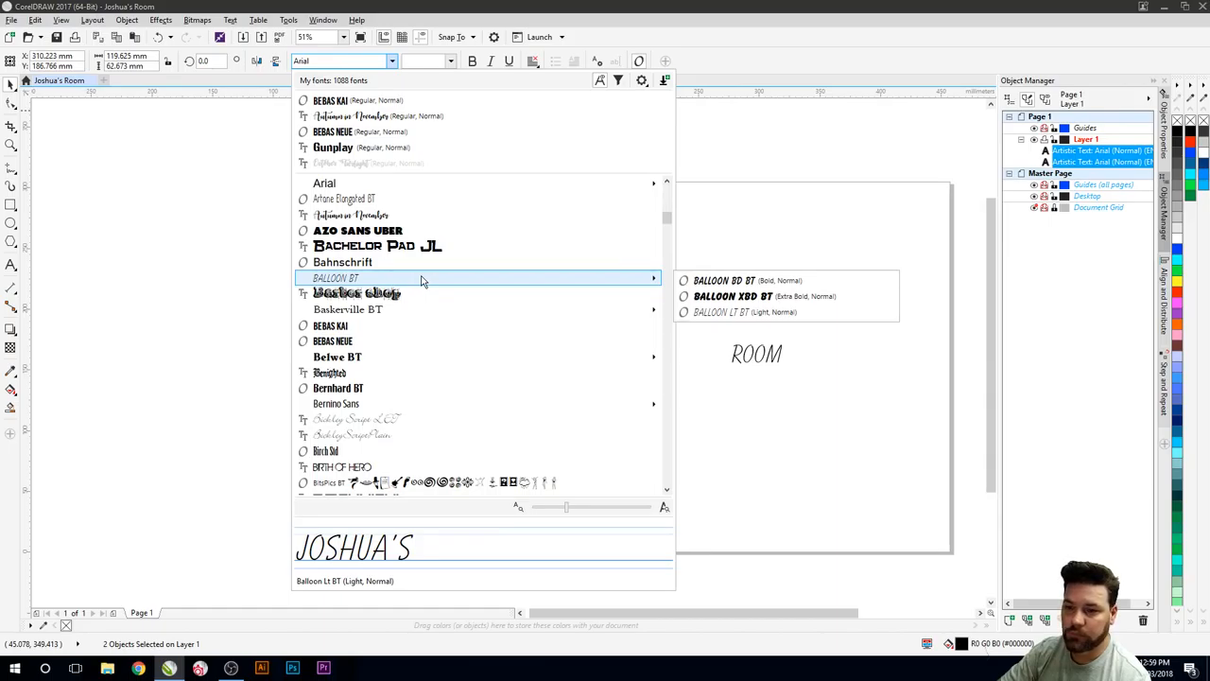
mouse_move(448, 386)
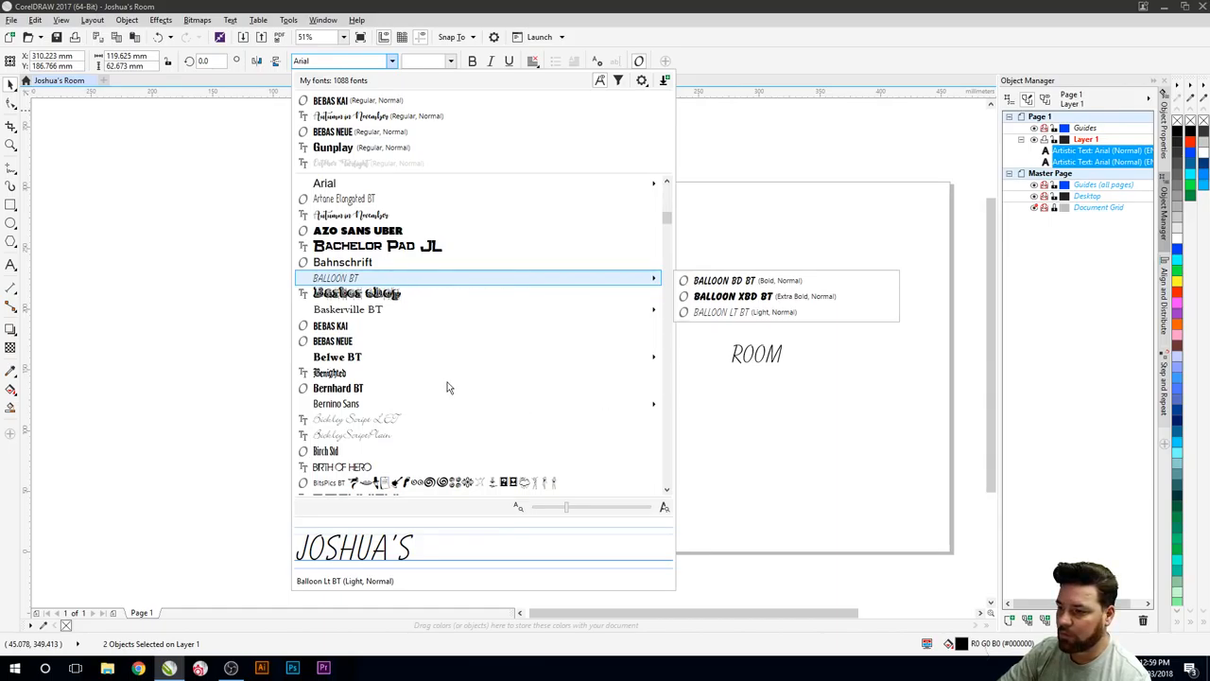
mouse_move(402, 361)
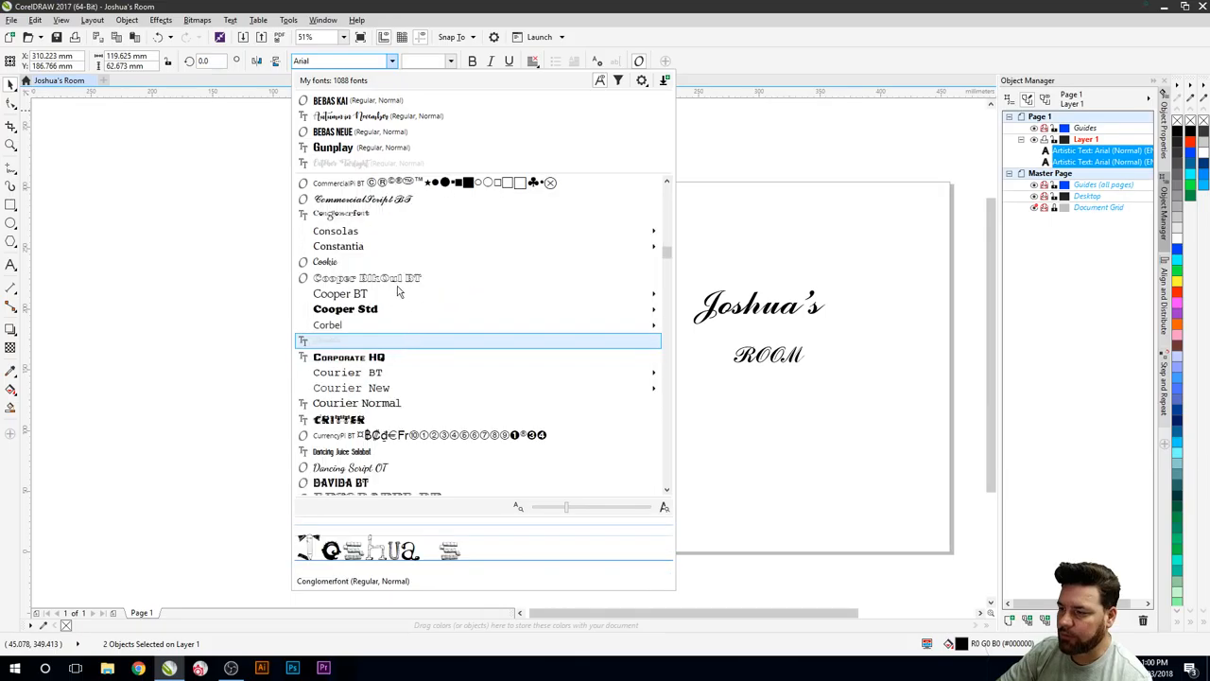
mouse_move(369, 271)
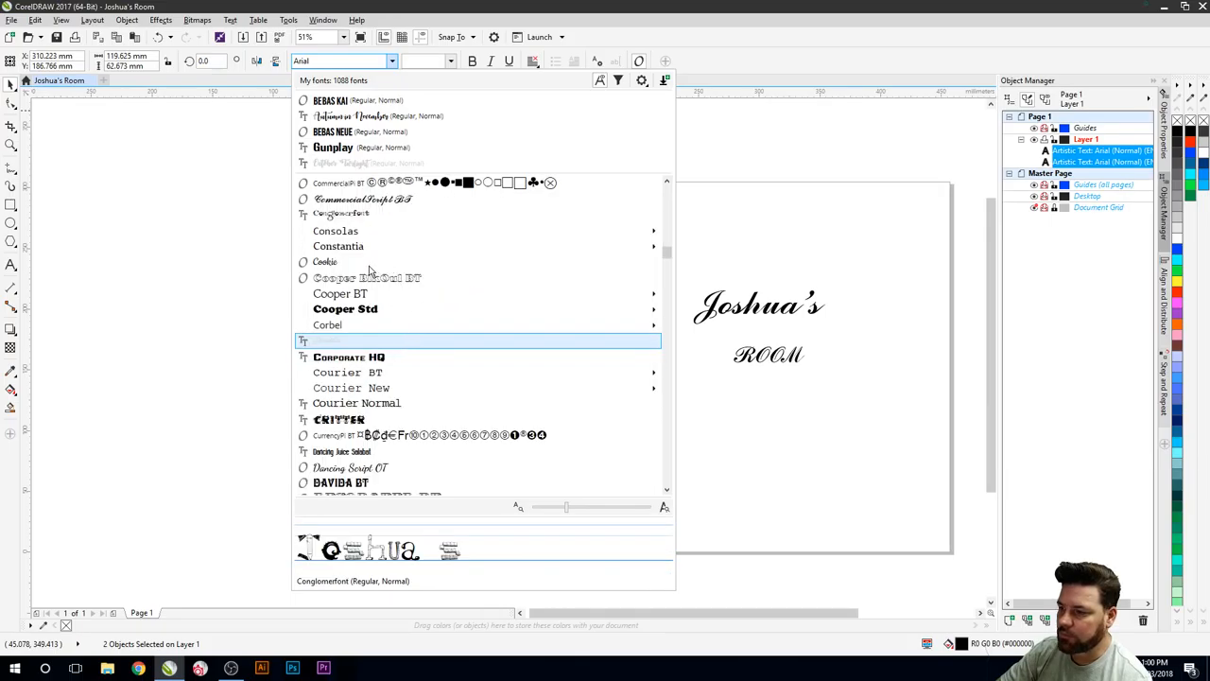
mouse_move(333, 269)
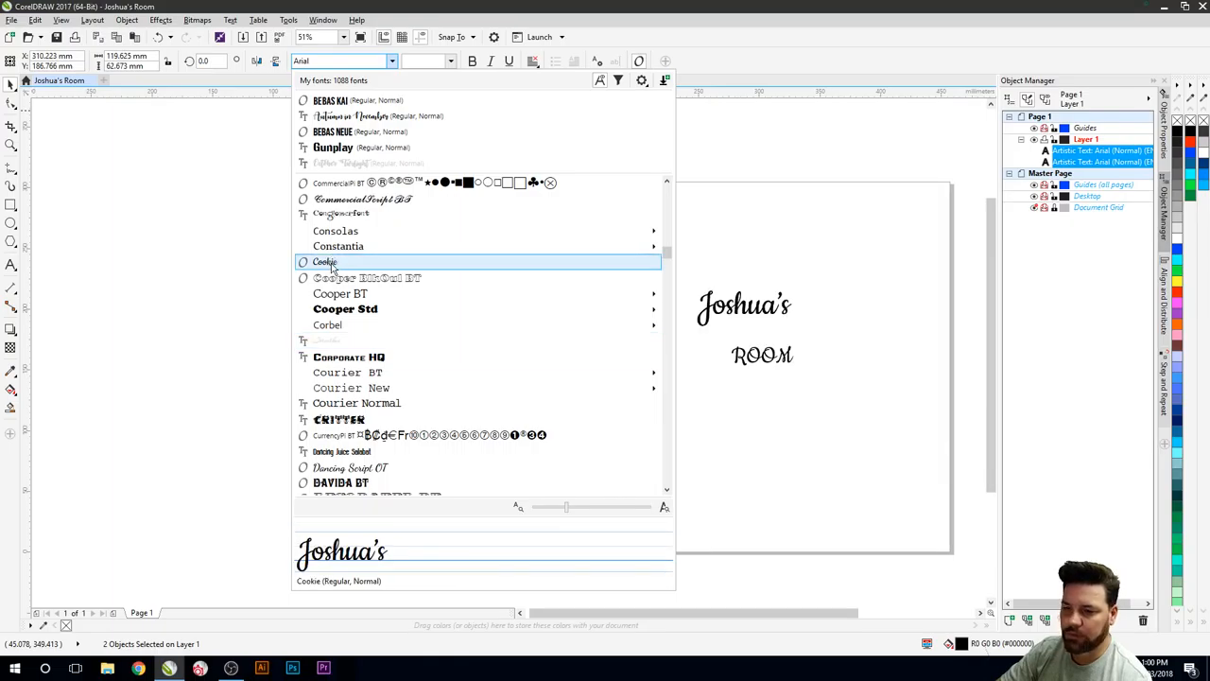
click(325, 262)
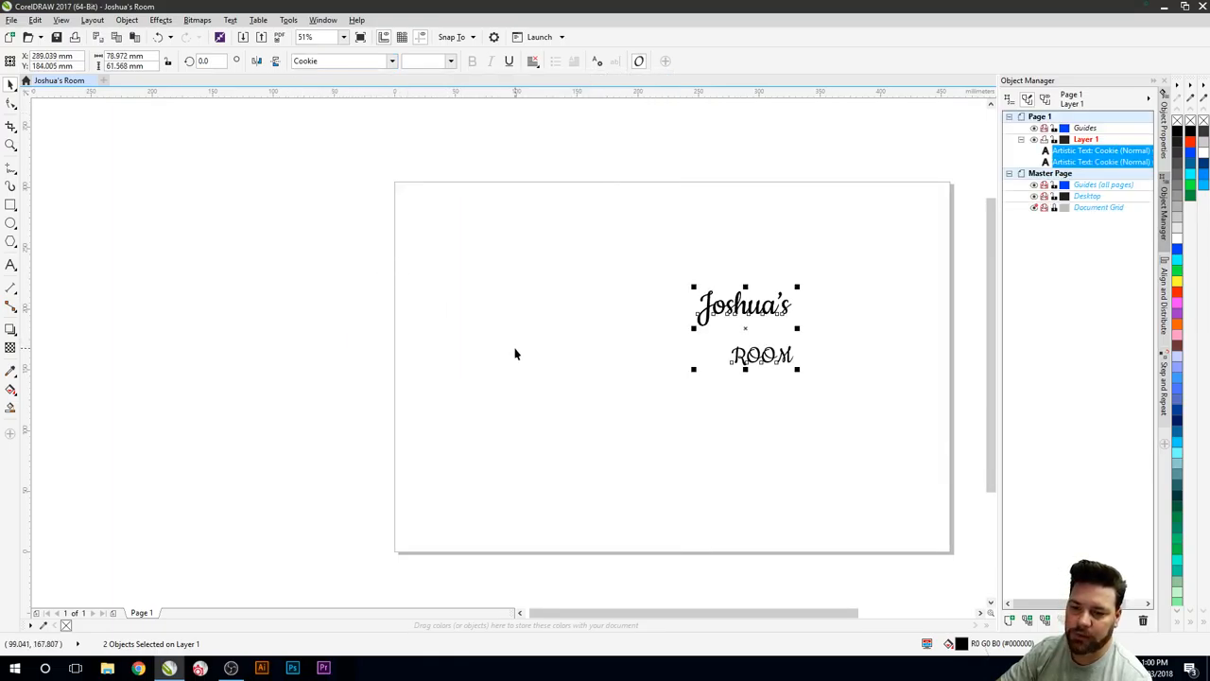
Step: Switch only the ROOM text to the Flange BQ font
click(636, 405)
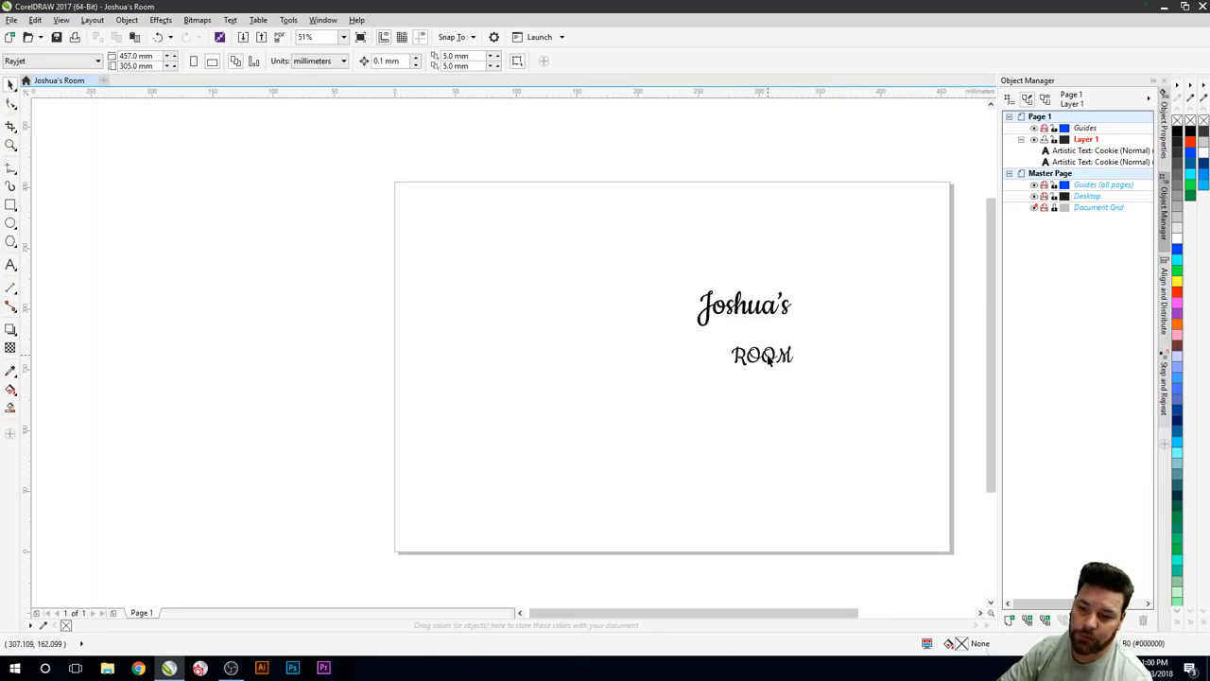
click(762, 355)
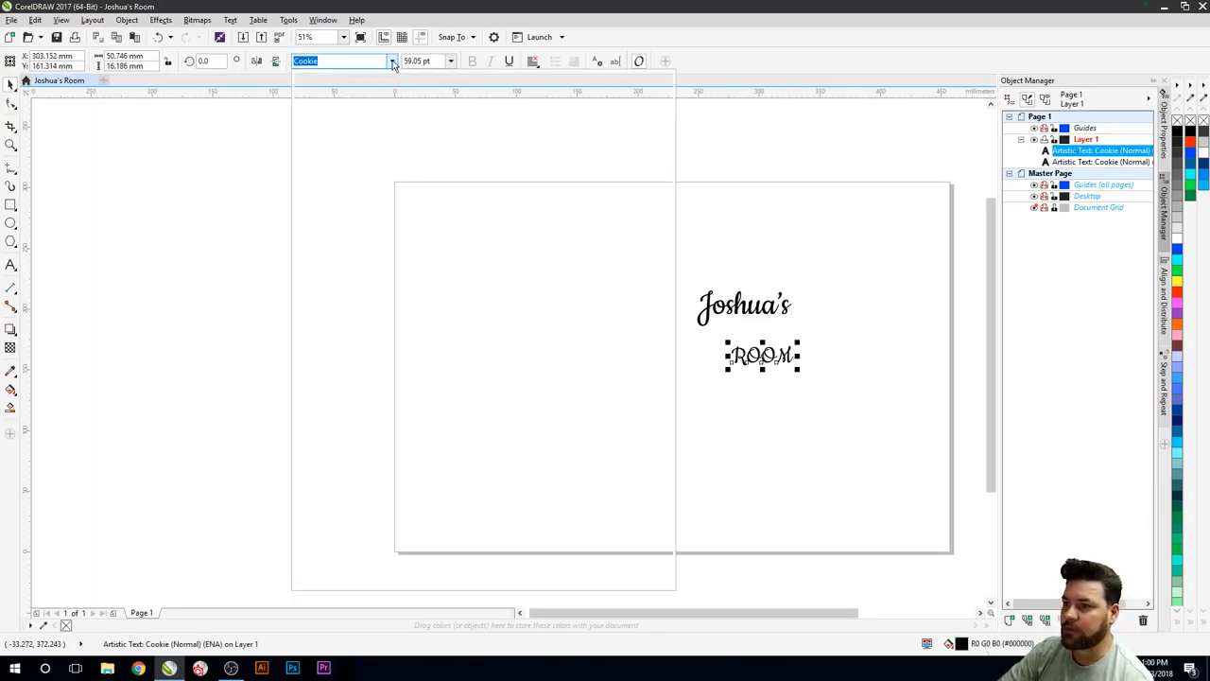
click(391, 60)
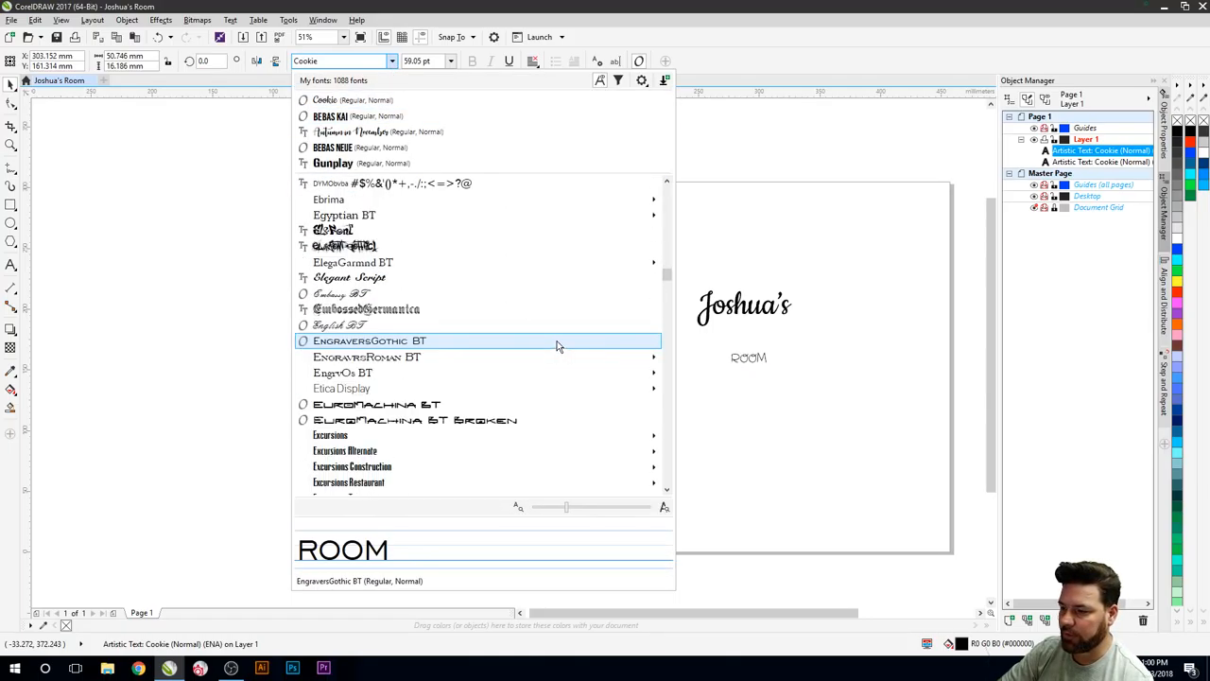
scroll(down, 3)
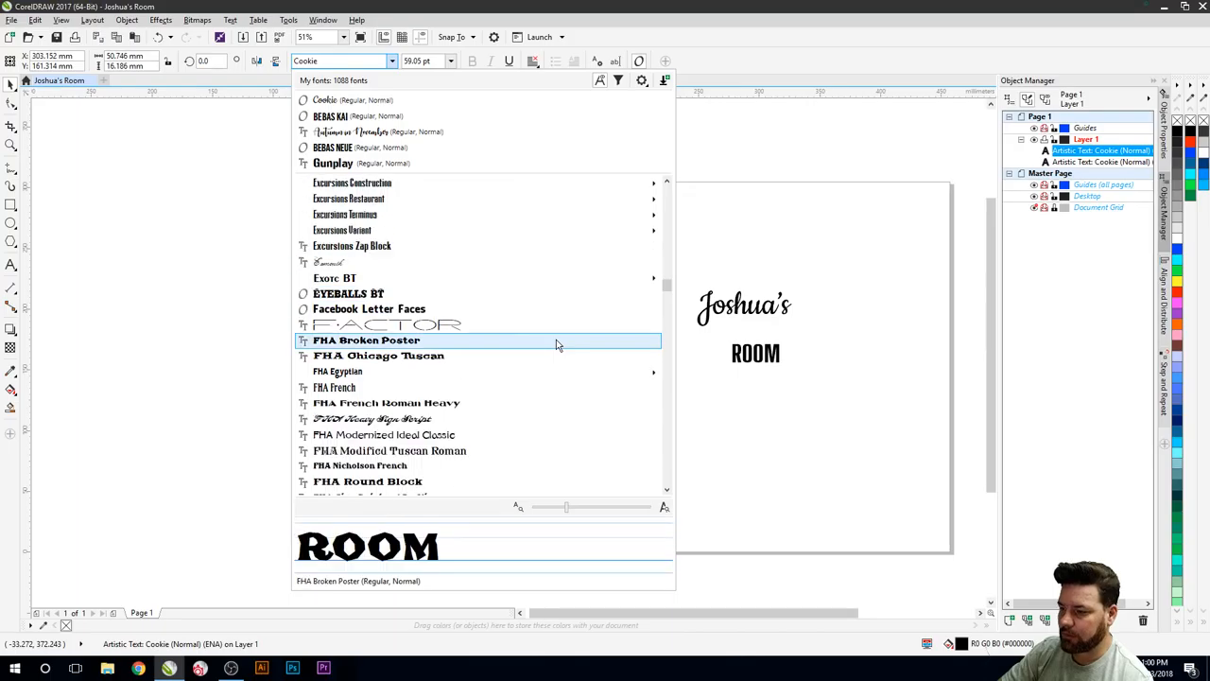
scroll(down, 3)
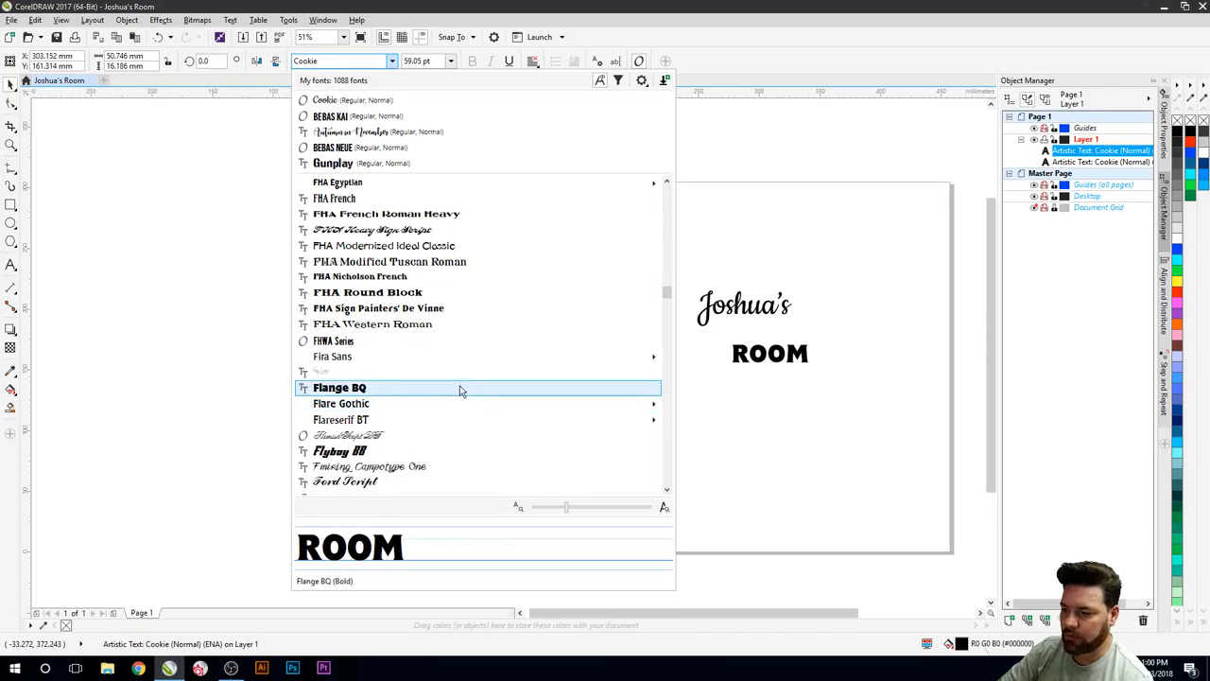
click(340, 388)
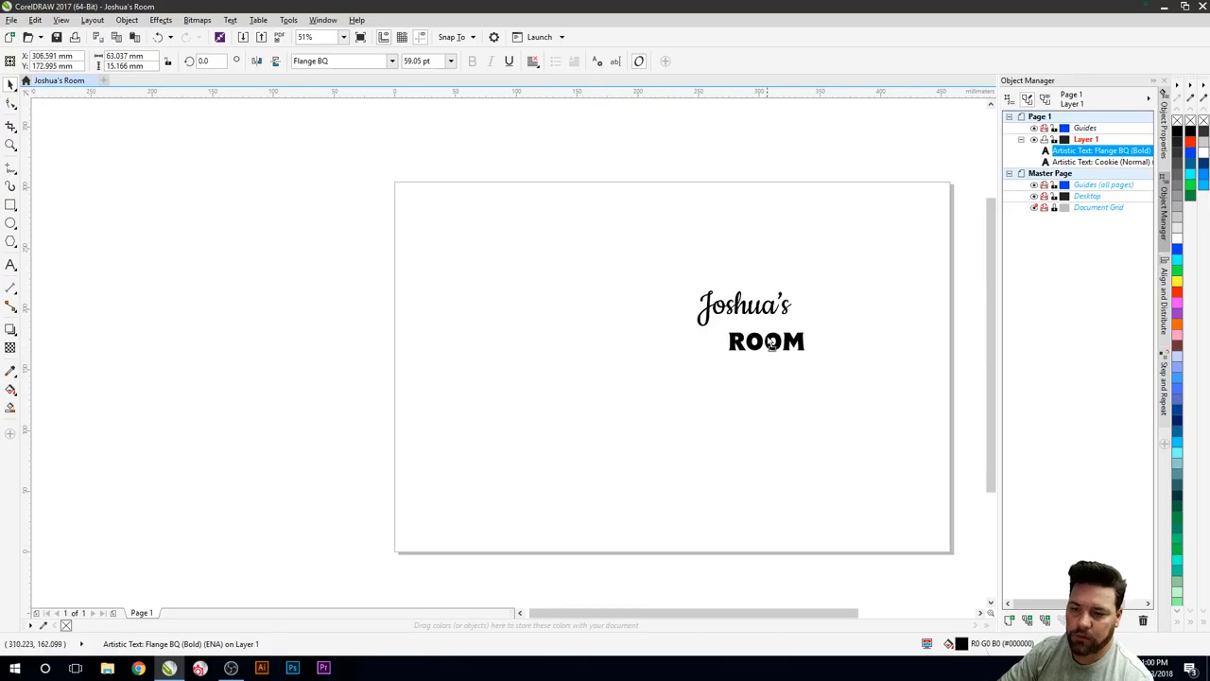
drag(766, 341, 744, 321)
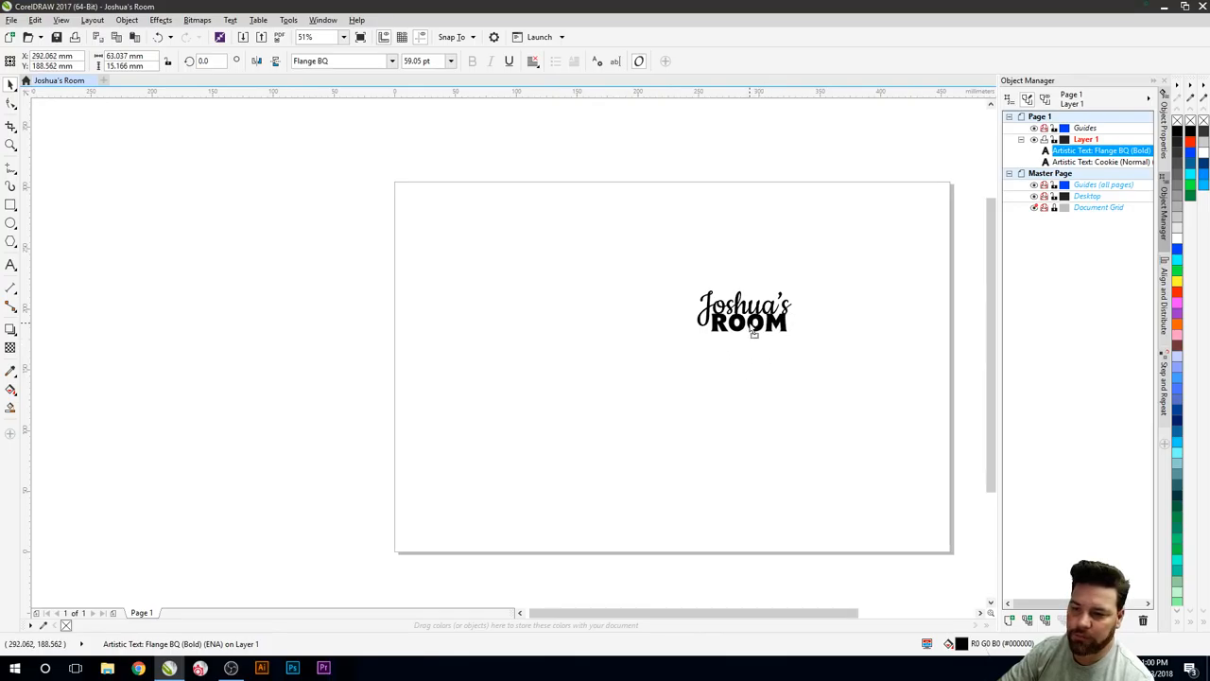
click(746, 321)
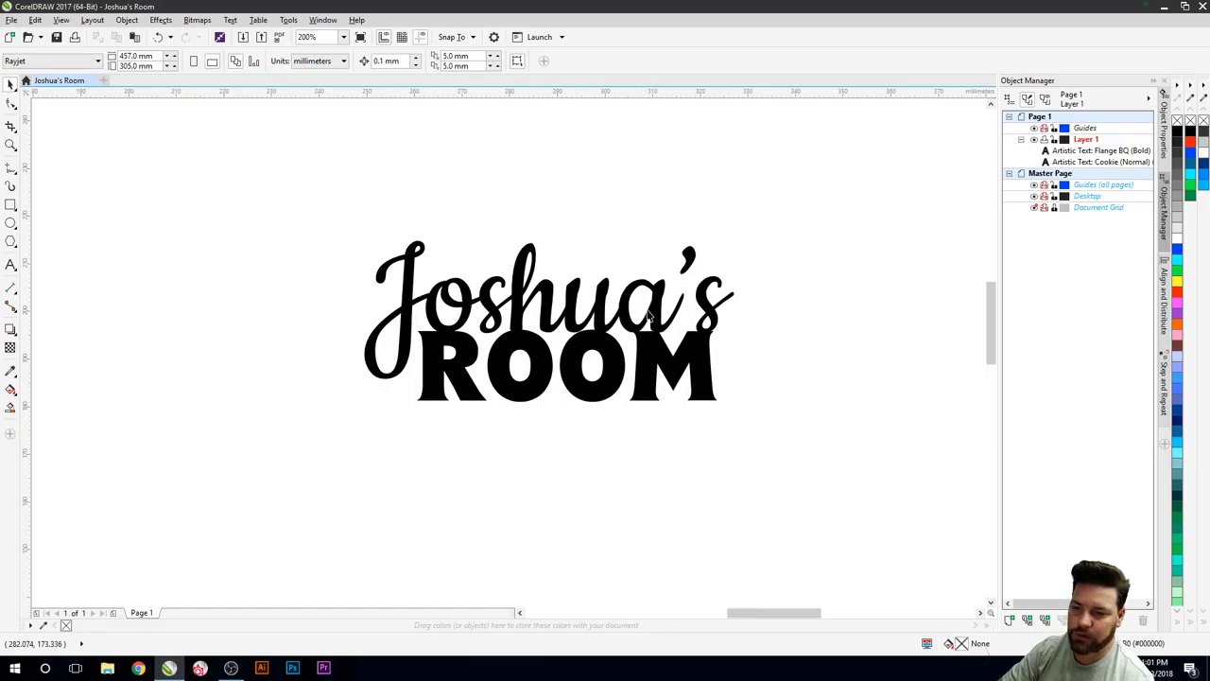
mouse_move(441, 437)
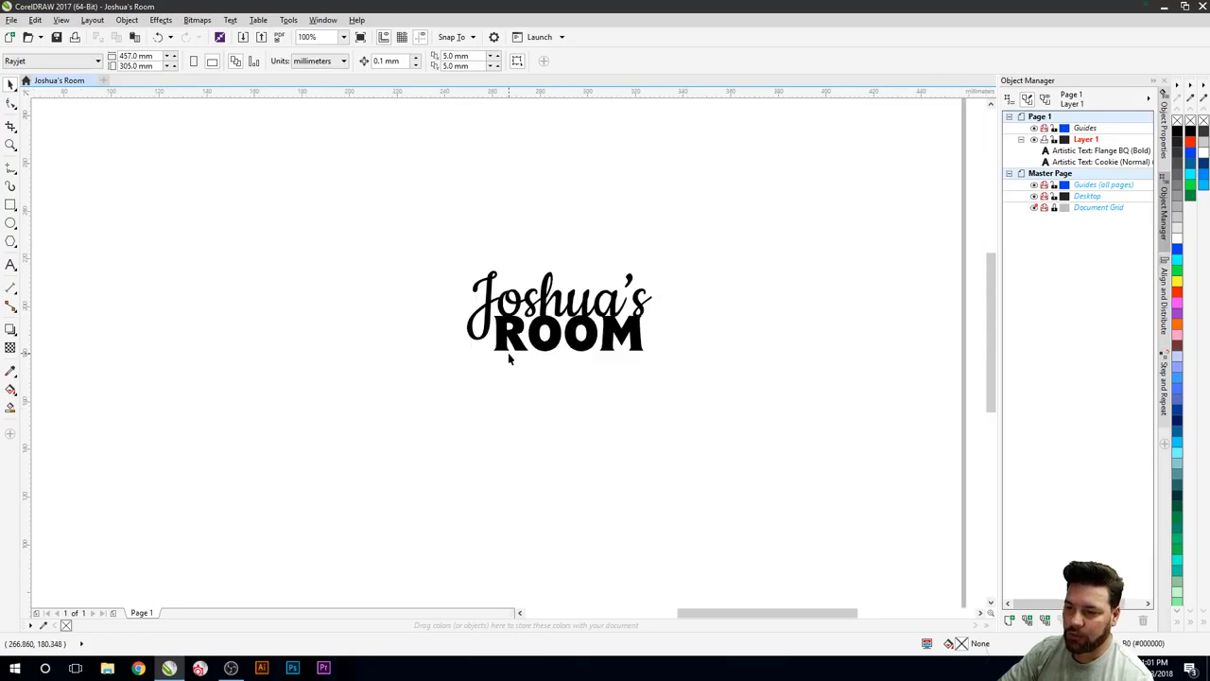
click(304, 37)
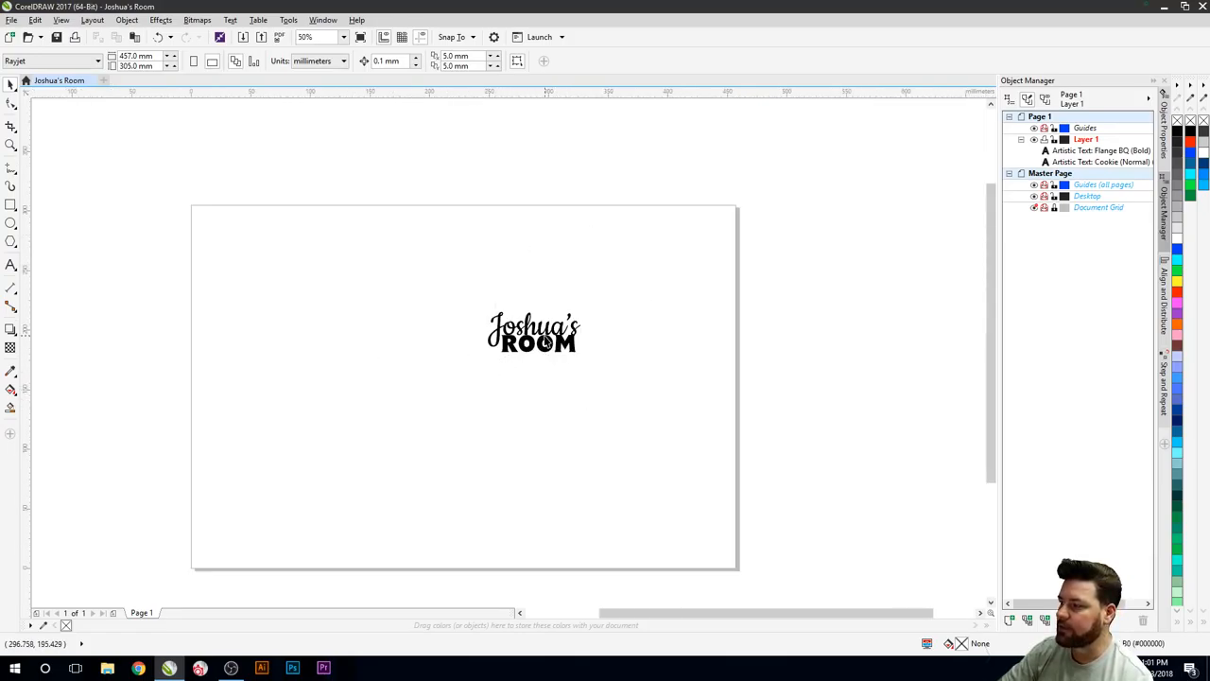
click(533, 336)
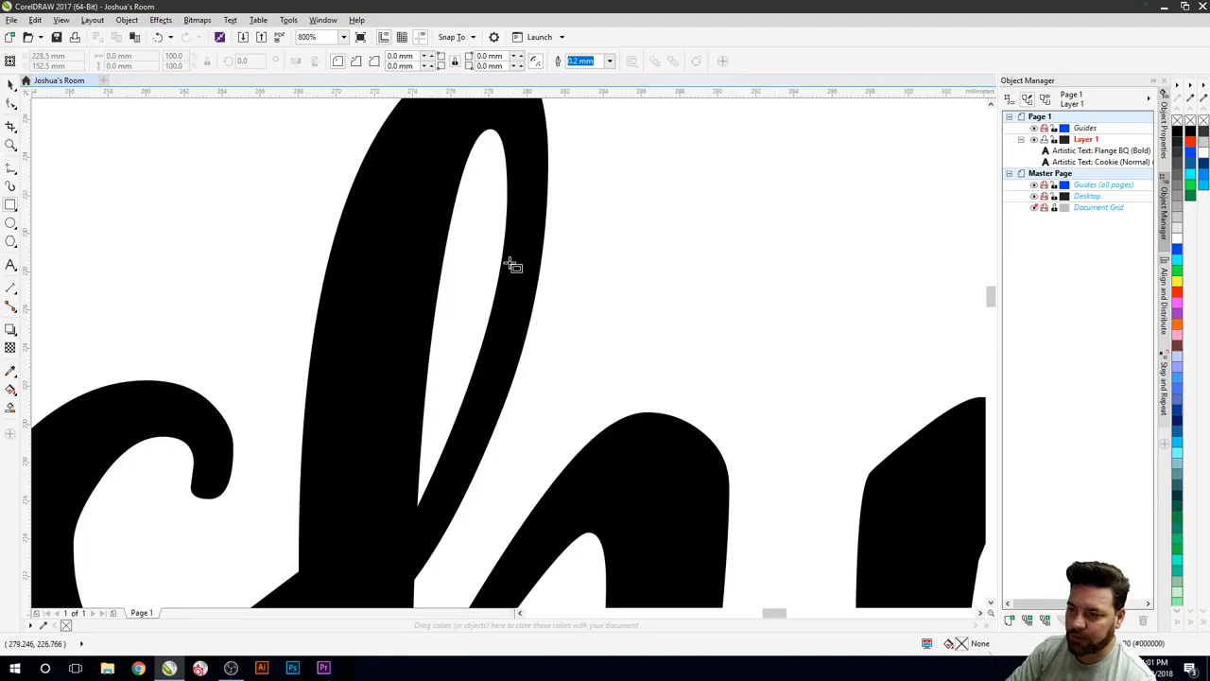
drag(515, 248, 539, 292)
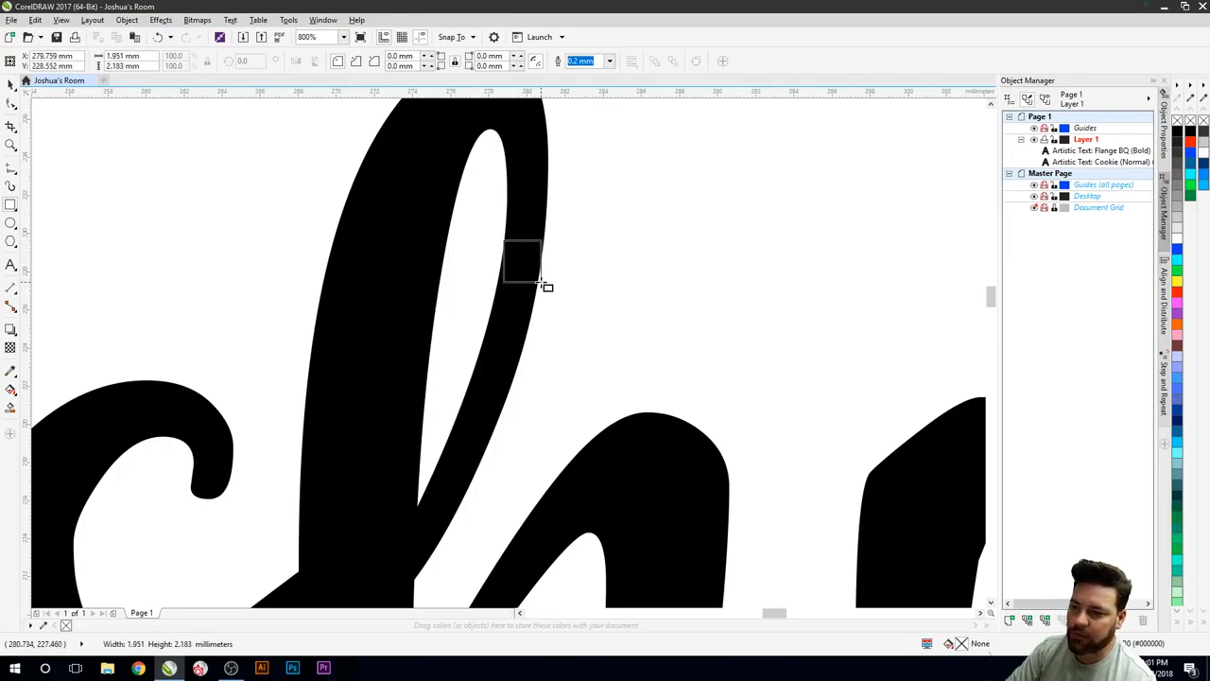
drag(499, 237, 543, 286)
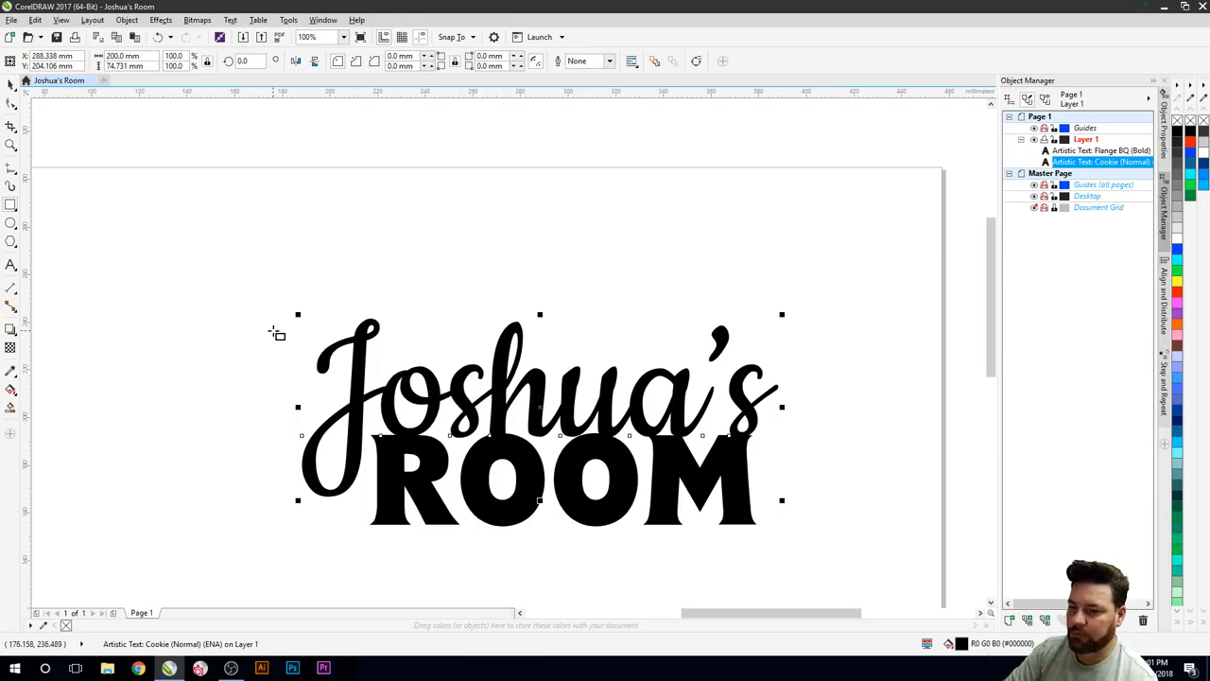
Step: Contour the Joshua's lettering outward and draw a small rectangle across the h's stroke
click(10, 329)
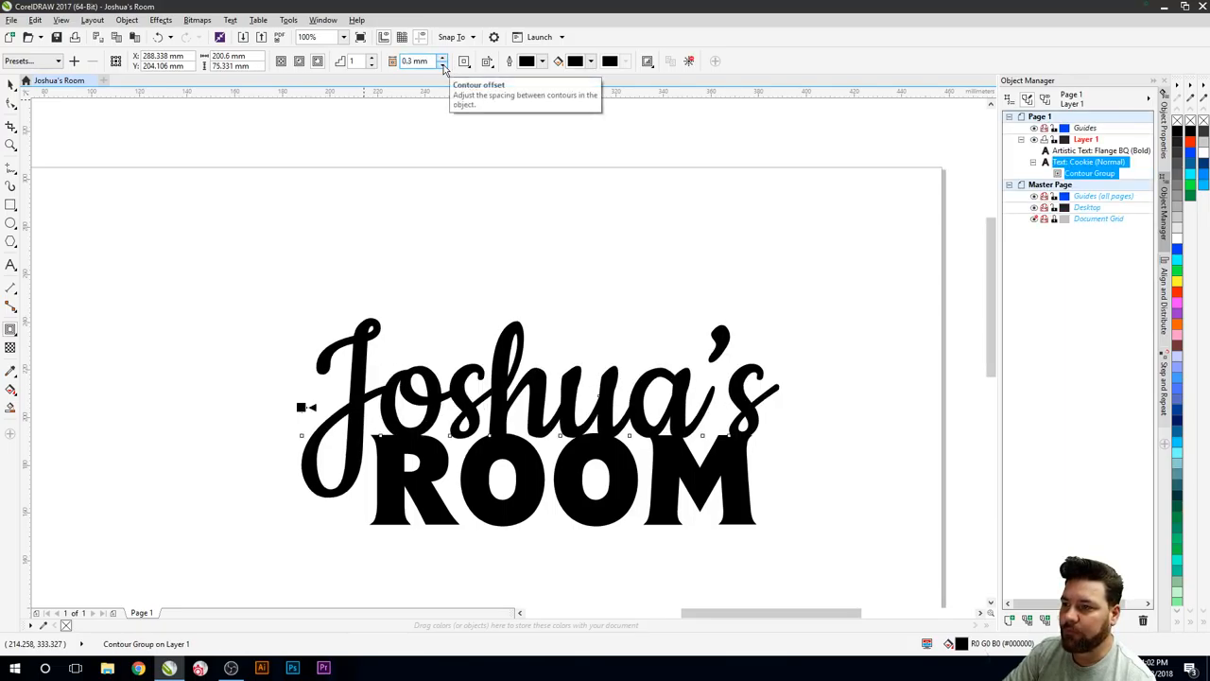
mouse_move(437, 170)
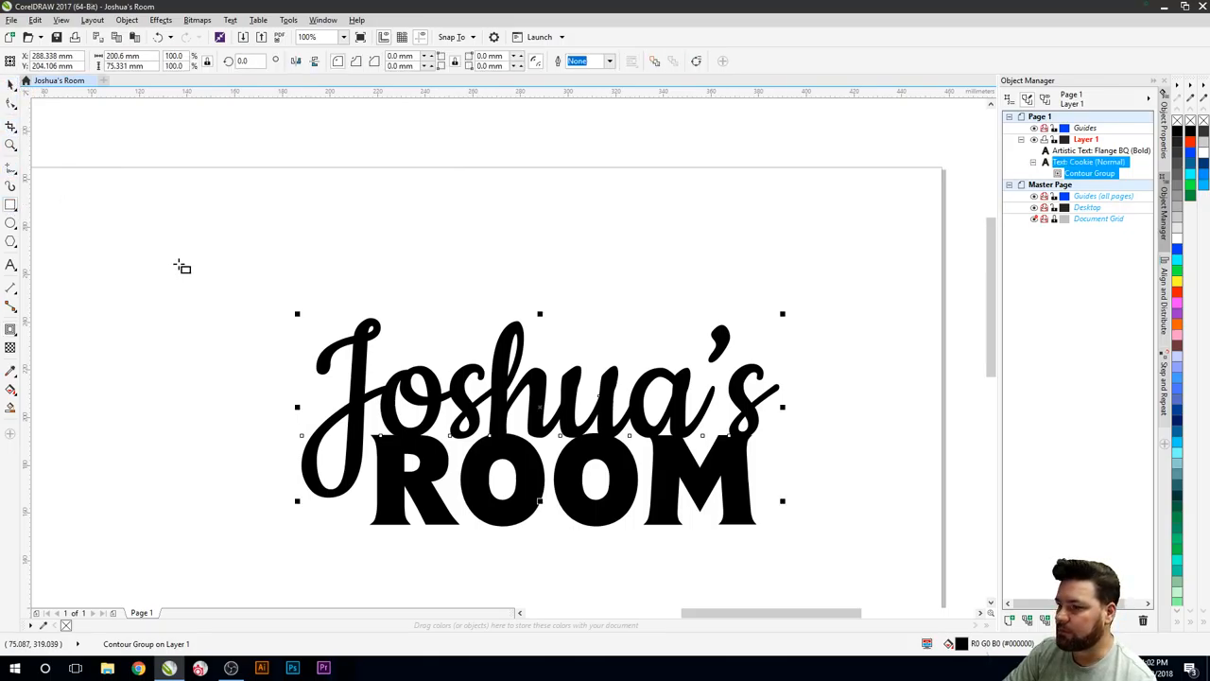
click(308, 37)
text(1600)
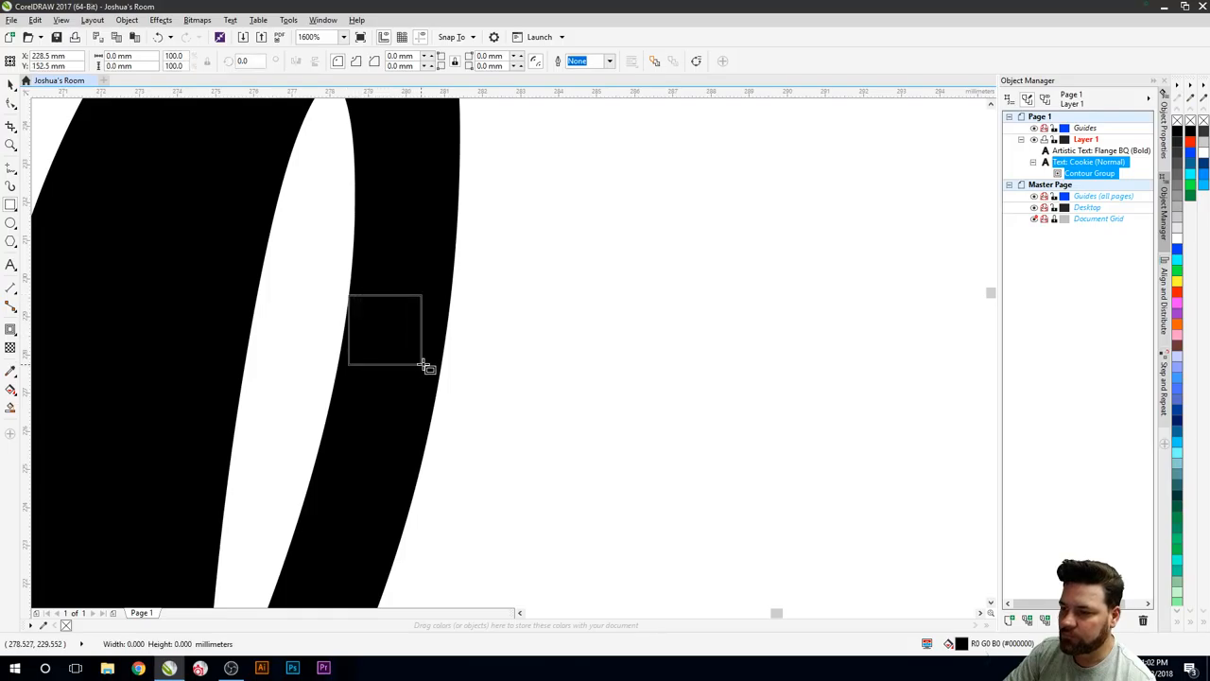
drag(348, 293, 422, 367)
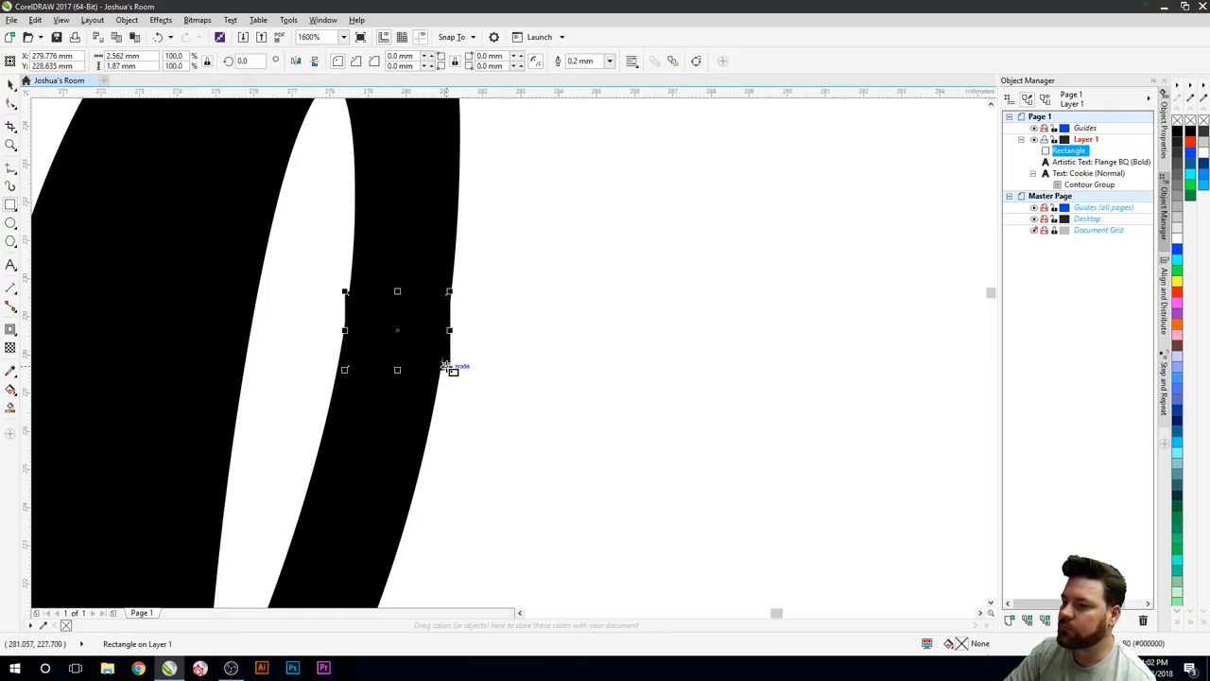
mouse_move(449, 369)
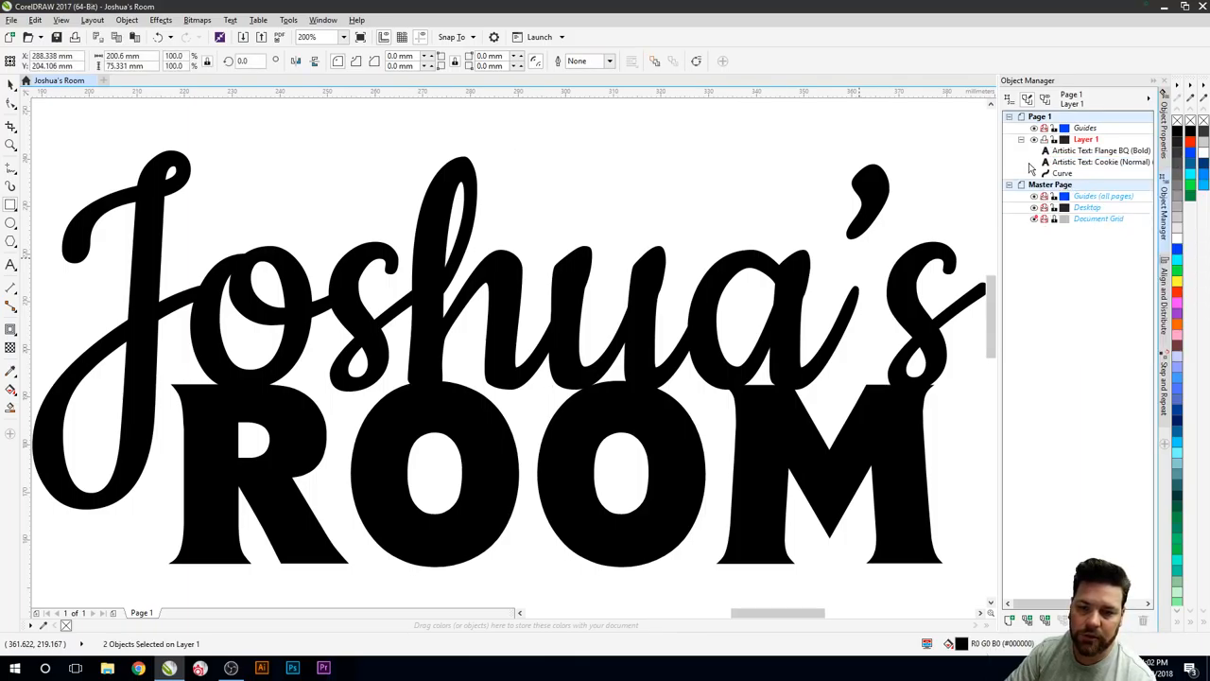
Step: Select the new Joshua's curve and fill it with red
click(1064, 173)
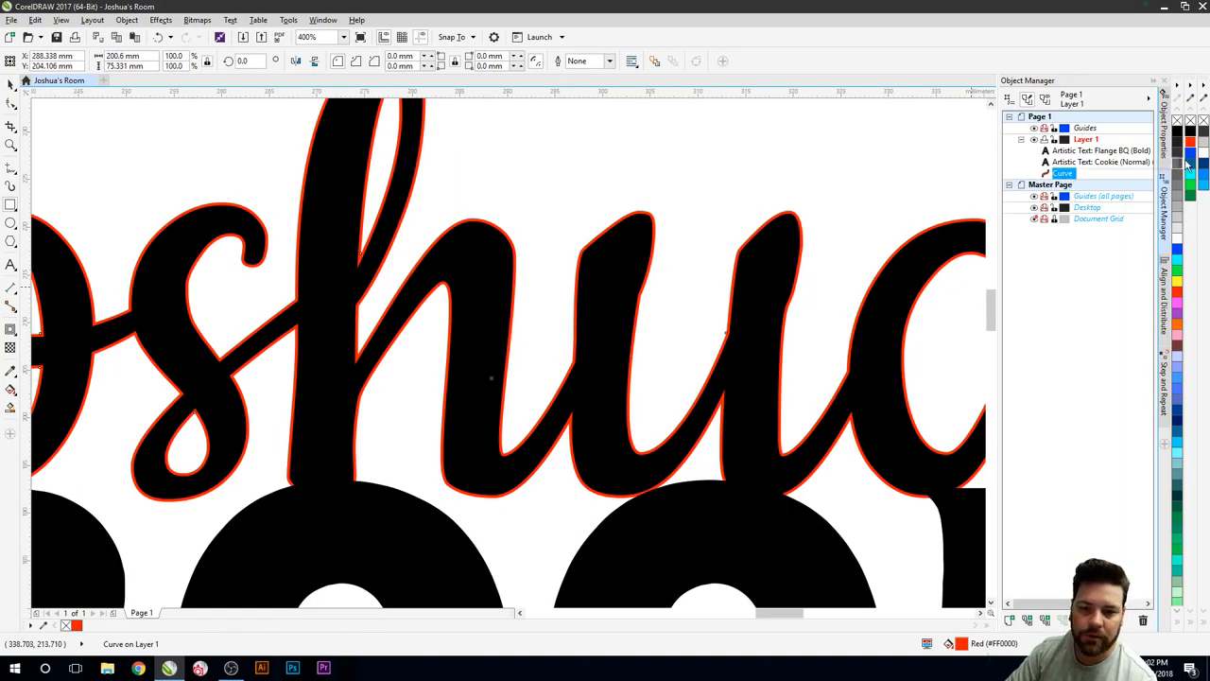
click(1099, 162)
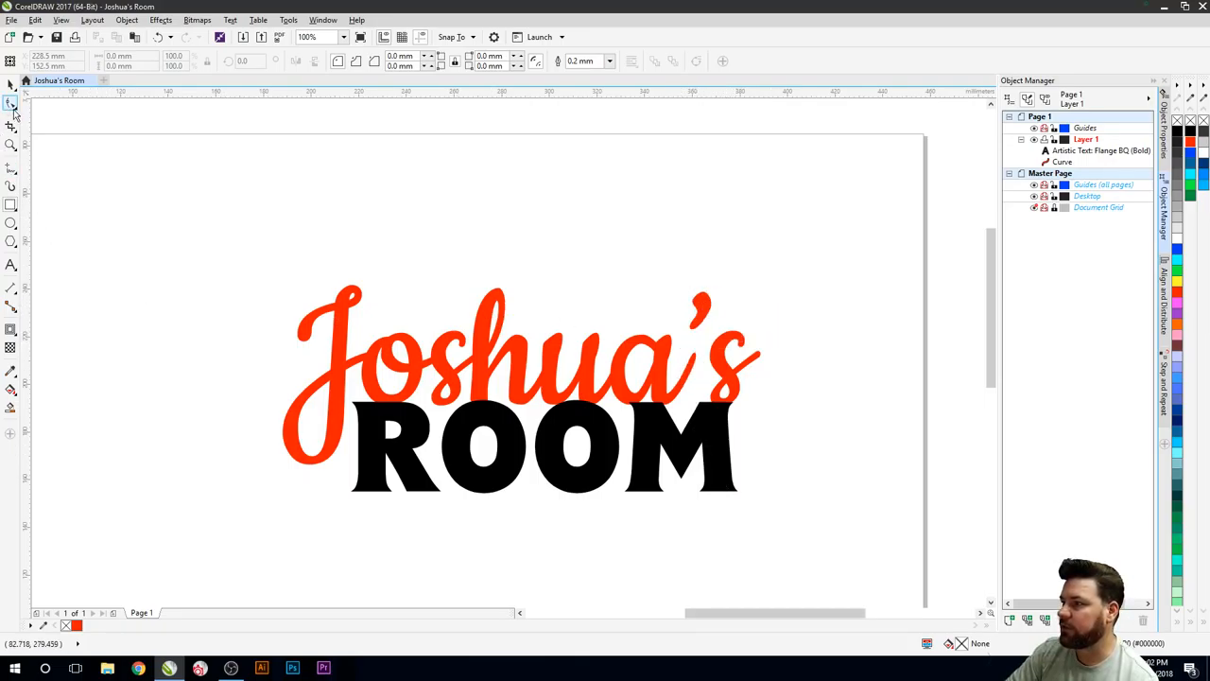
mouse_move(12, 102)
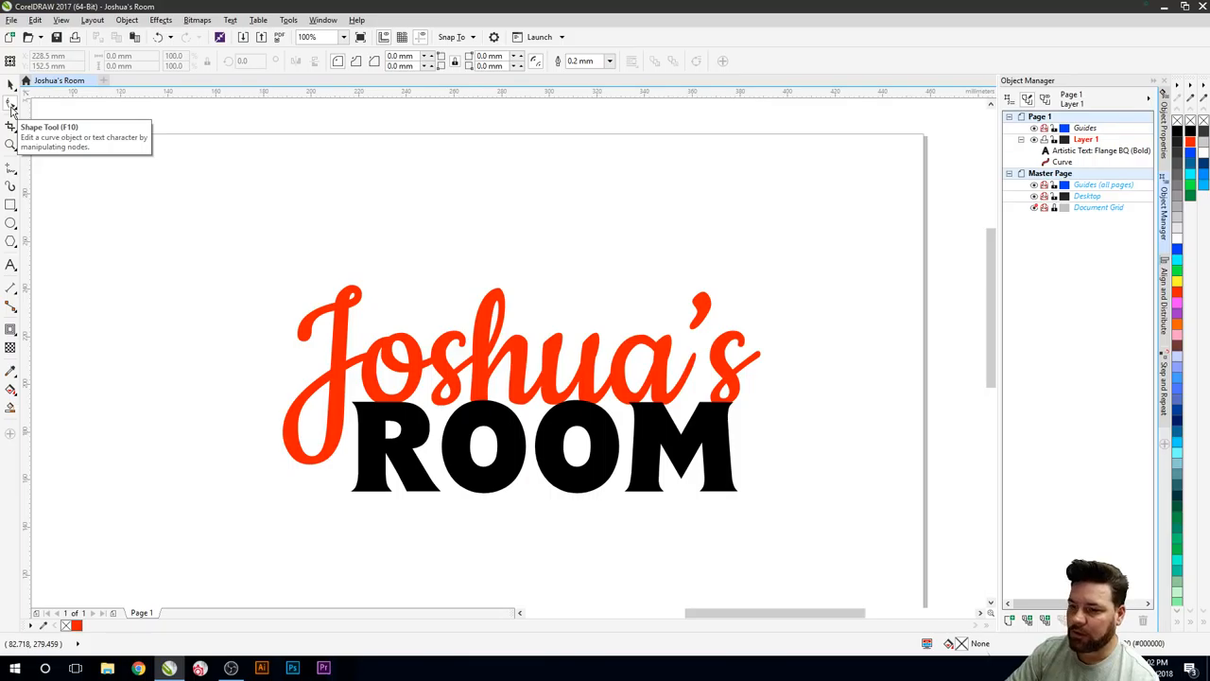
mouse_move(298, 261)
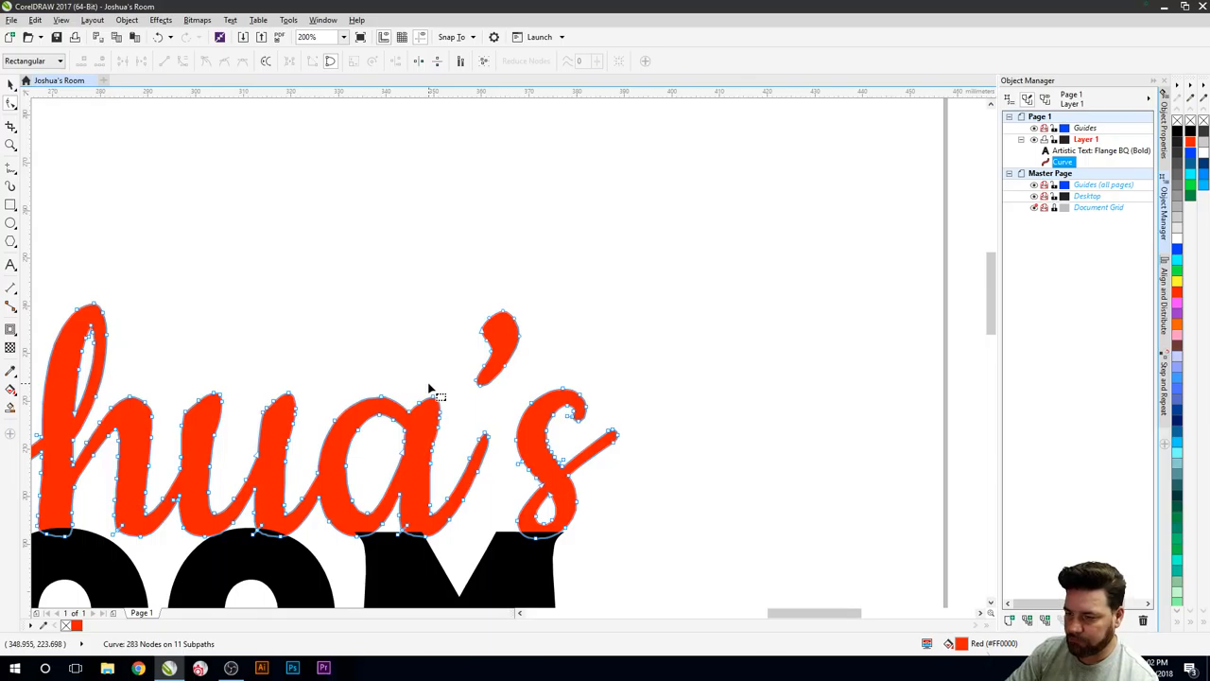
mouse_move(504, 384)
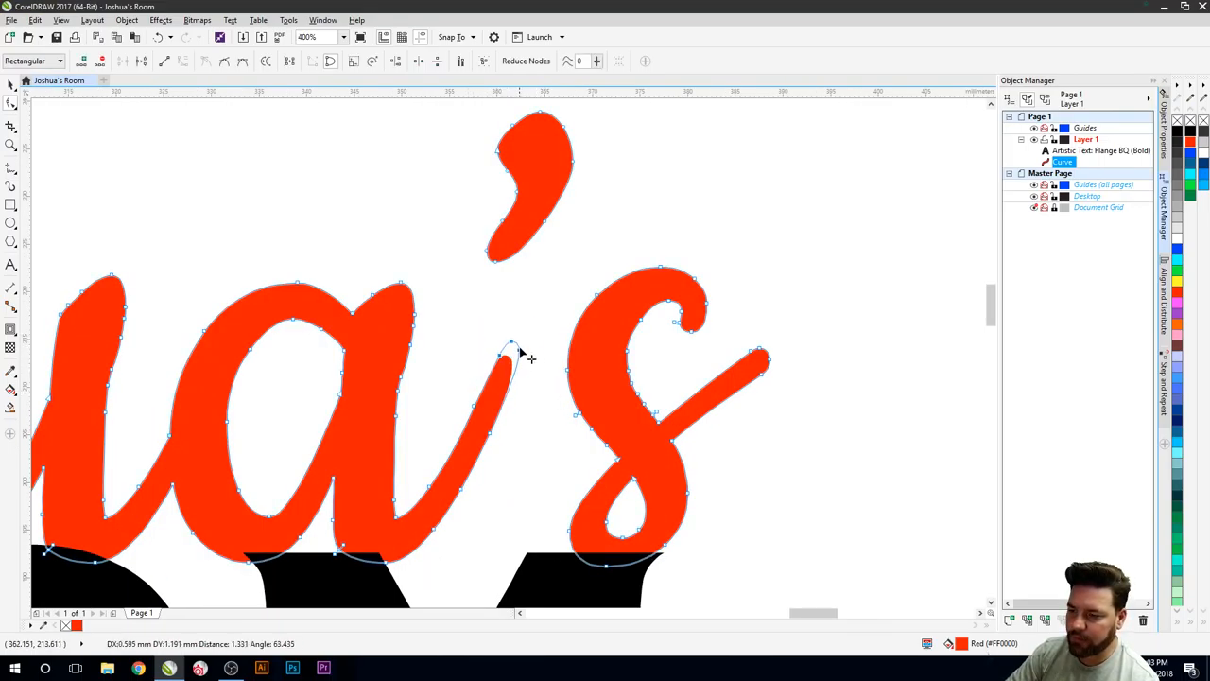
Step: Drag the a's stroke-tip nodes upward toward the apostrophe
drag(518, 342, 515, 331)
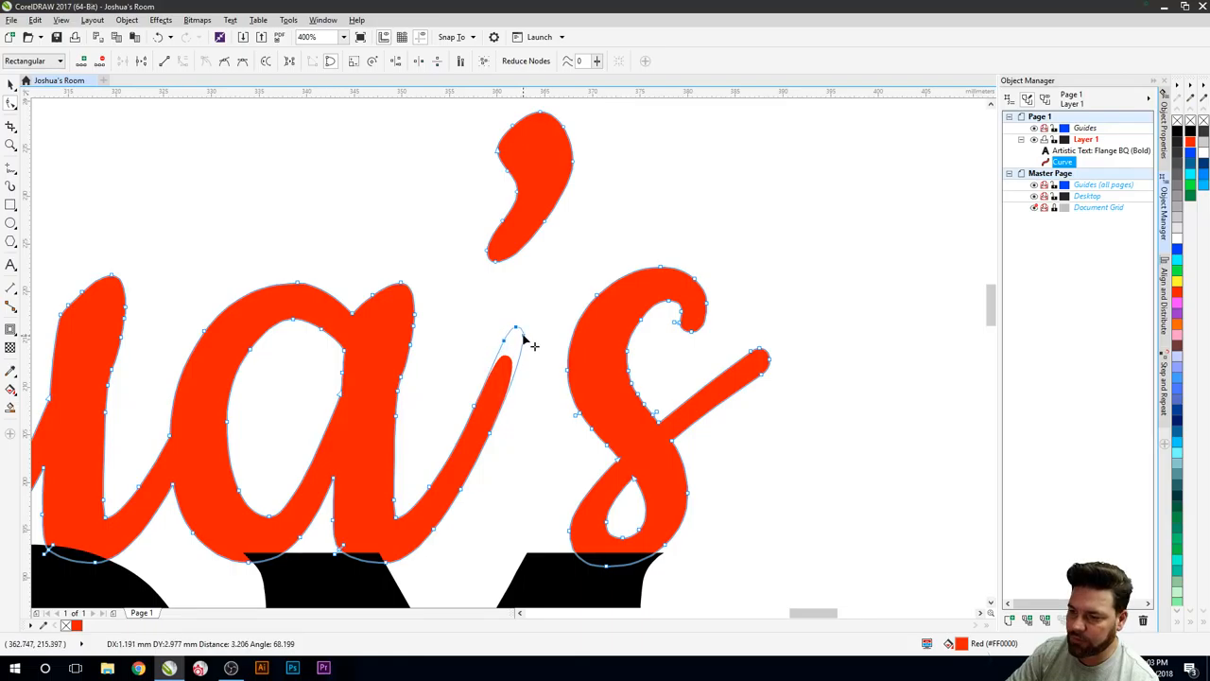
drag(515, 337, 520, 312)
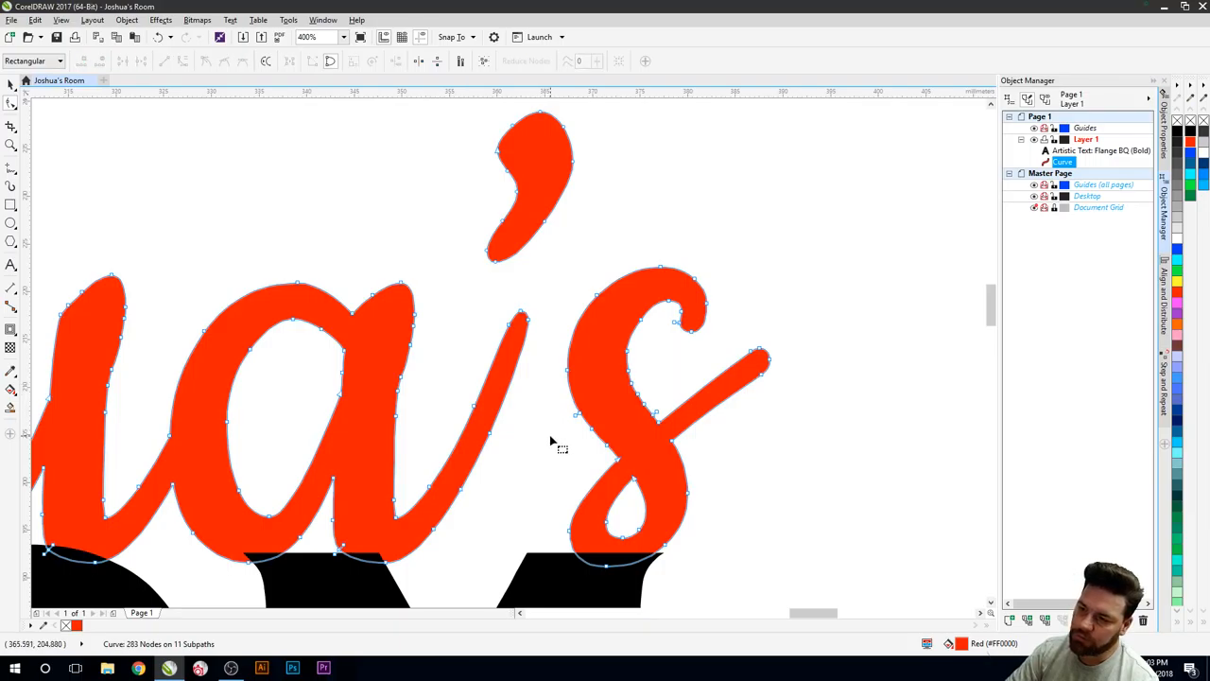
mouse_move(457, 114)
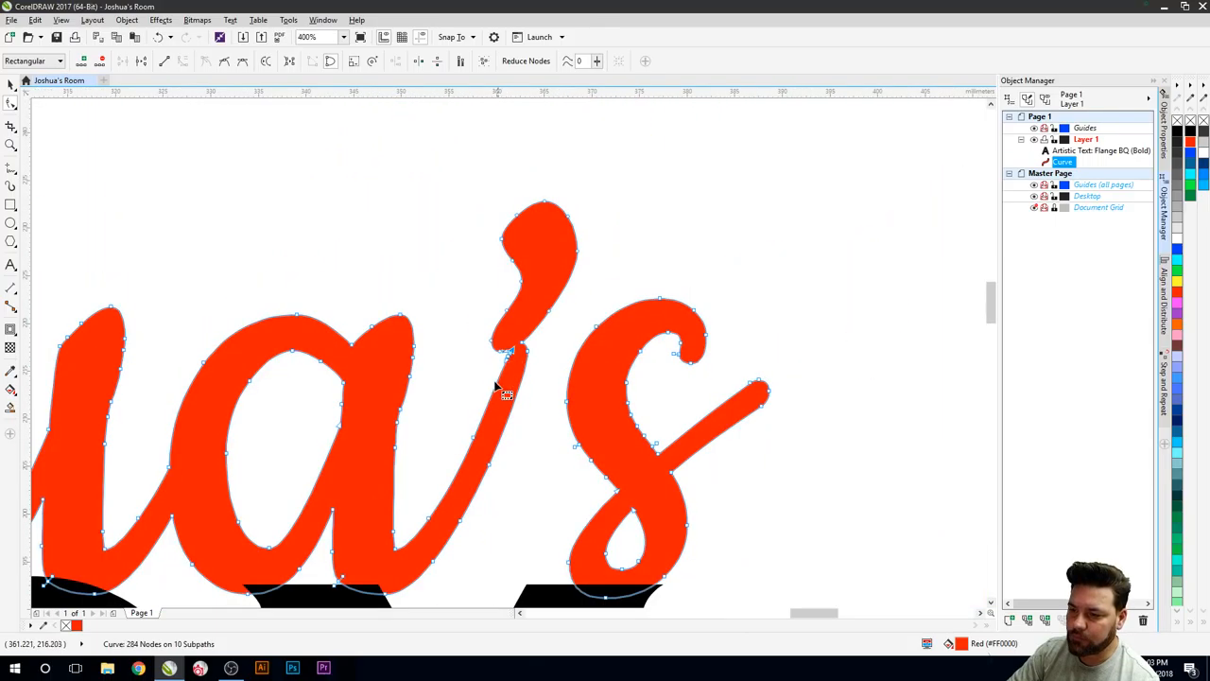
Step: Finish node editing with the a's tail joined to the apostrophe
click(335, 36)
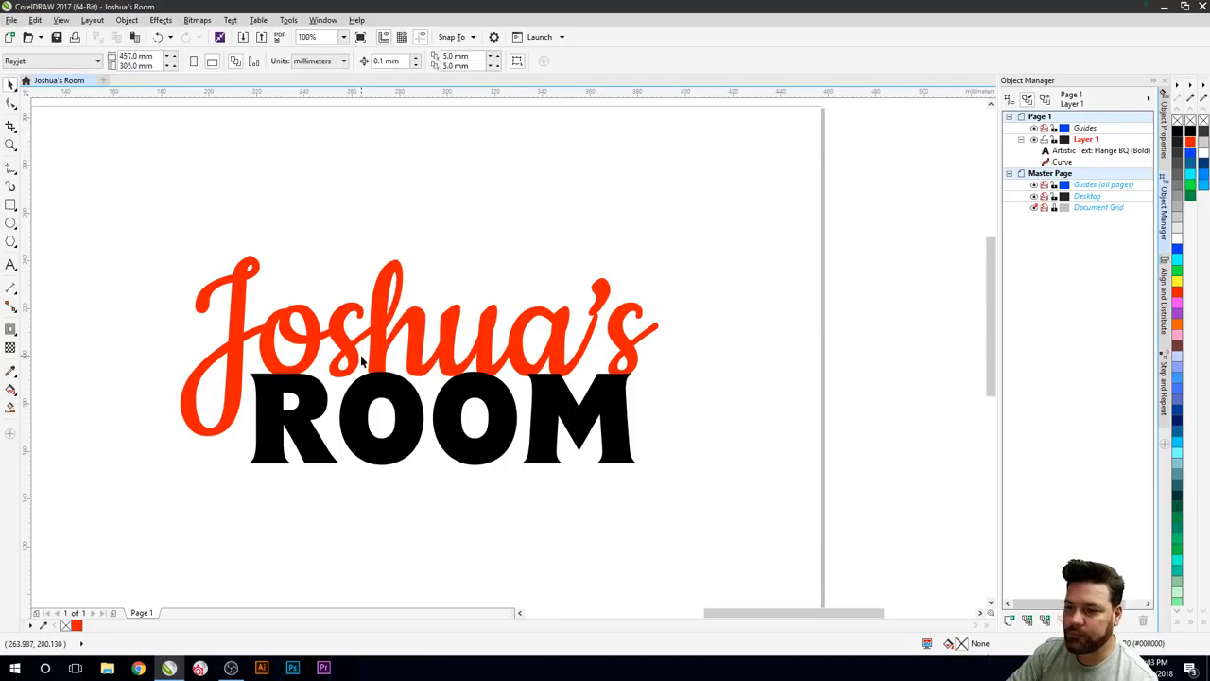
mouse_move(291, 368)
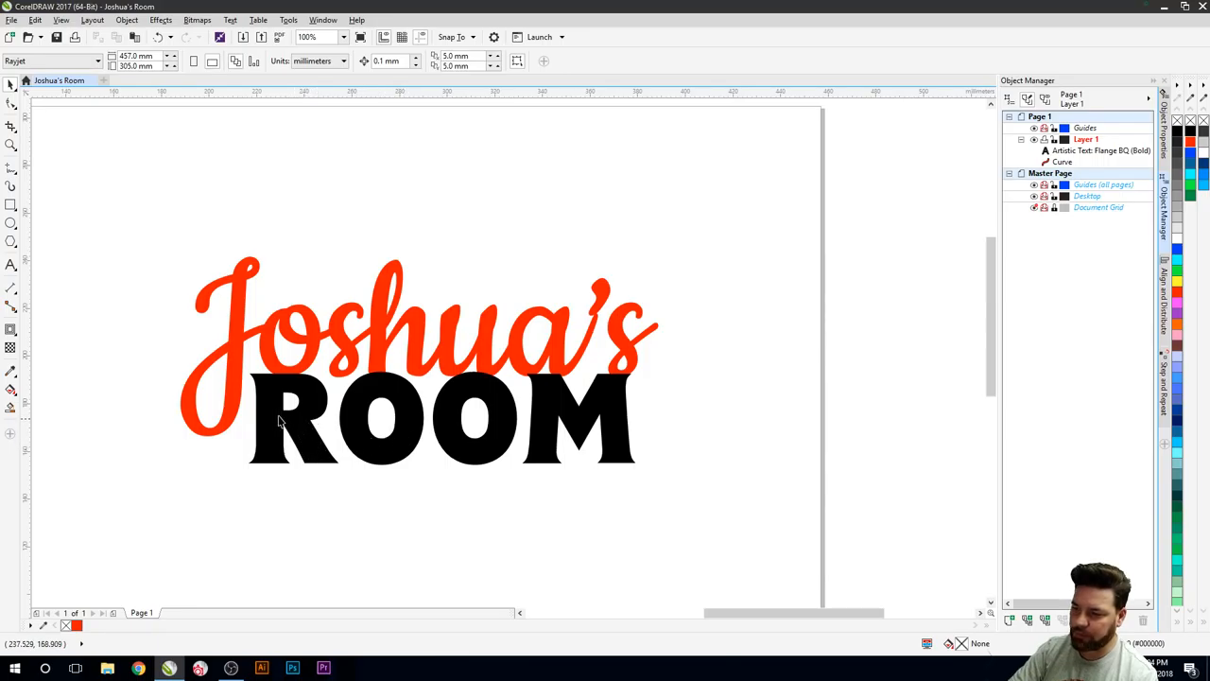
mouse_move(567, 444)
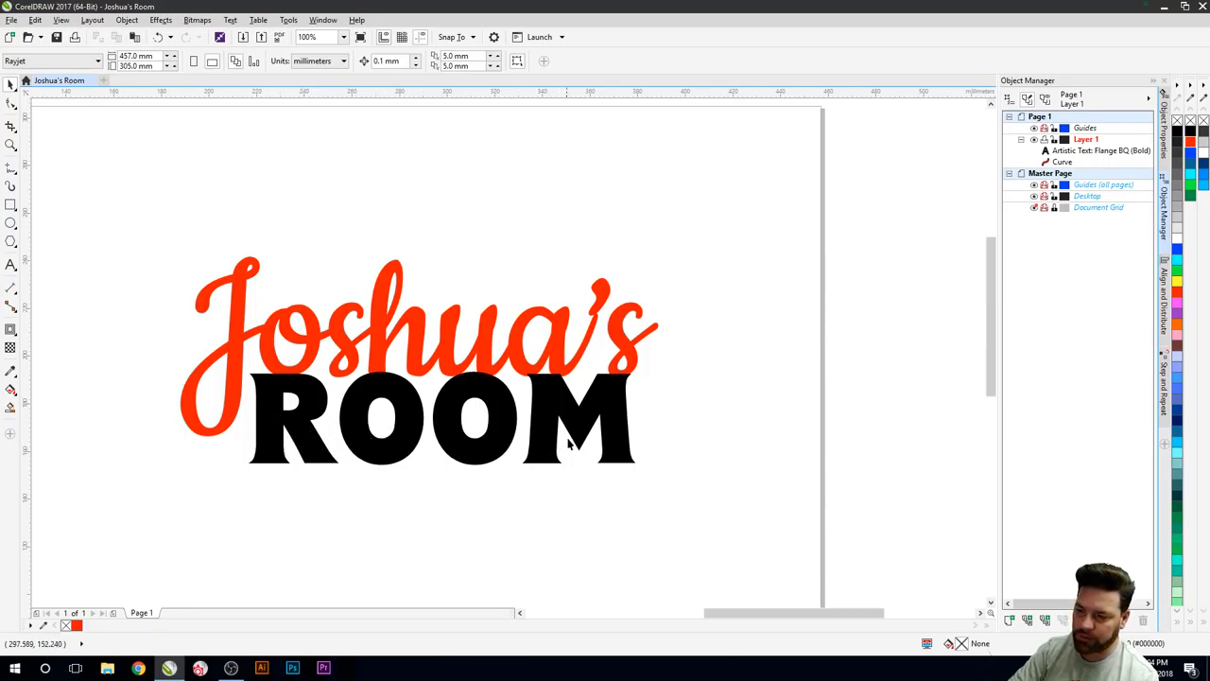
mouse_move(553, 433)
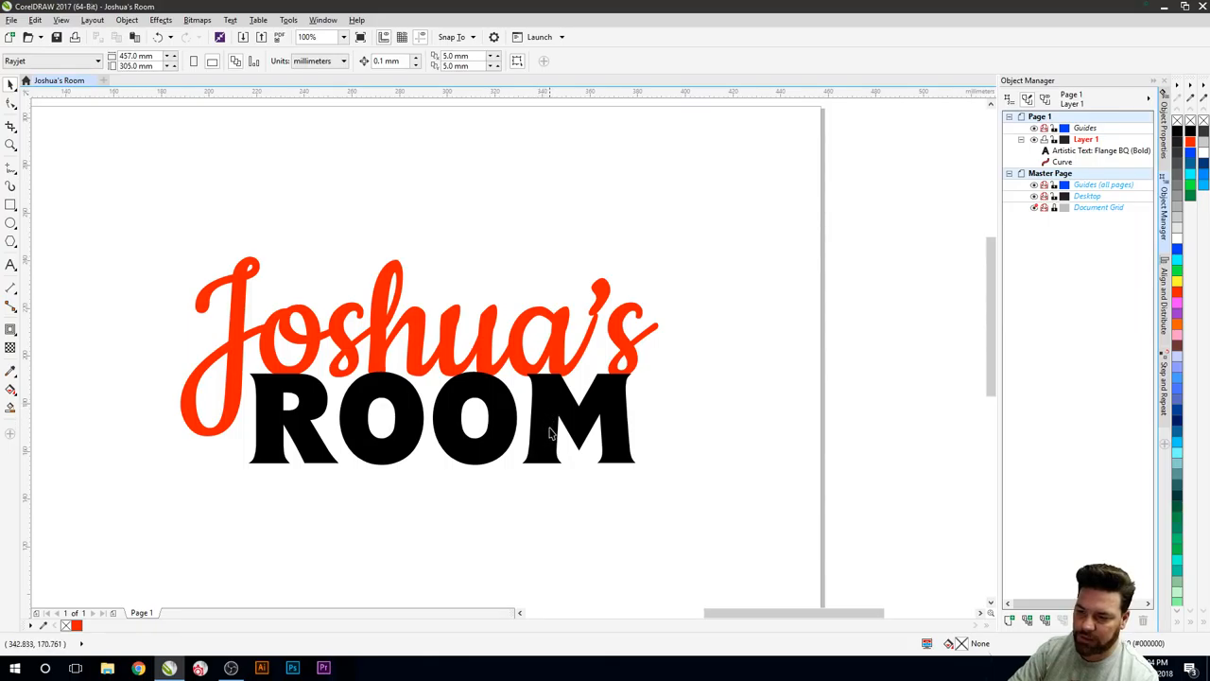
mouse_move(546, 433)
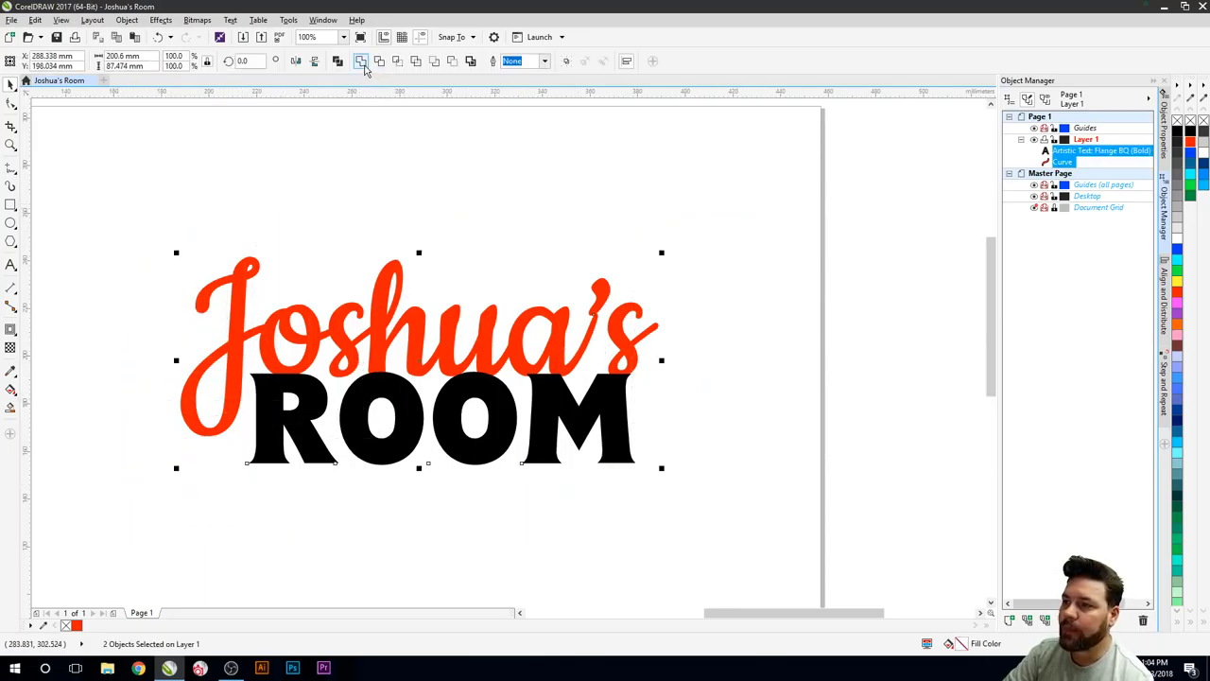
Step: Weld Joshua's and ROOM together into a single curve
click(338, 61)
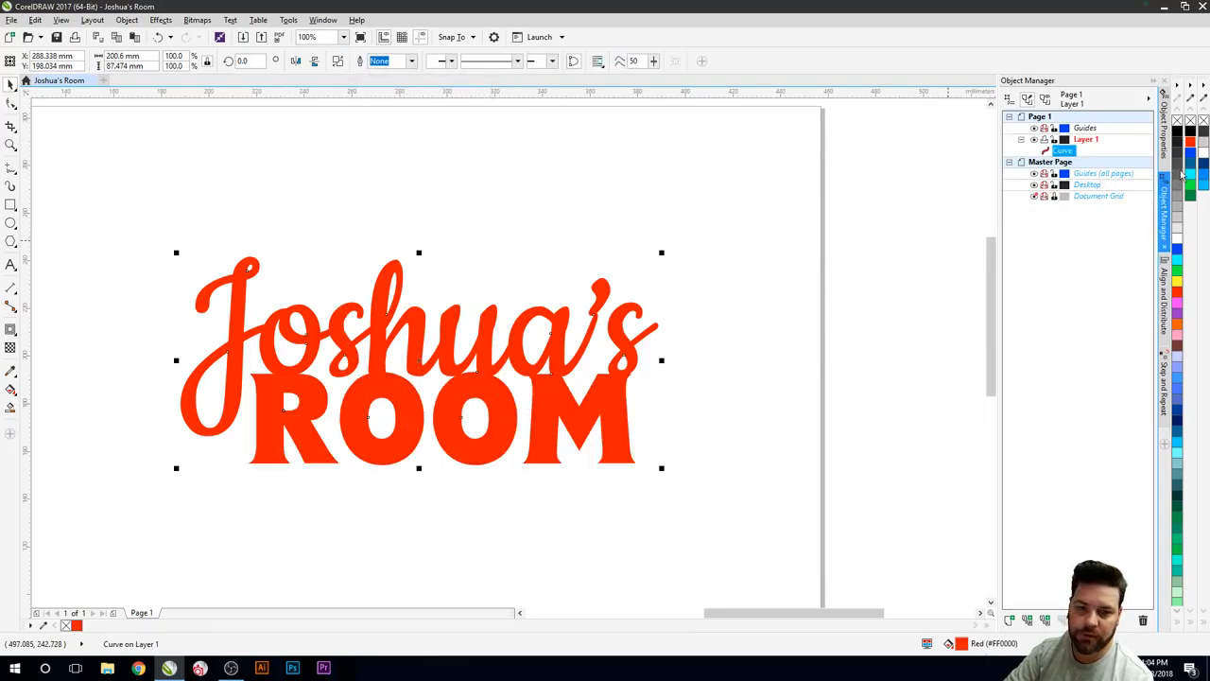
mouse_move(1190, 143)
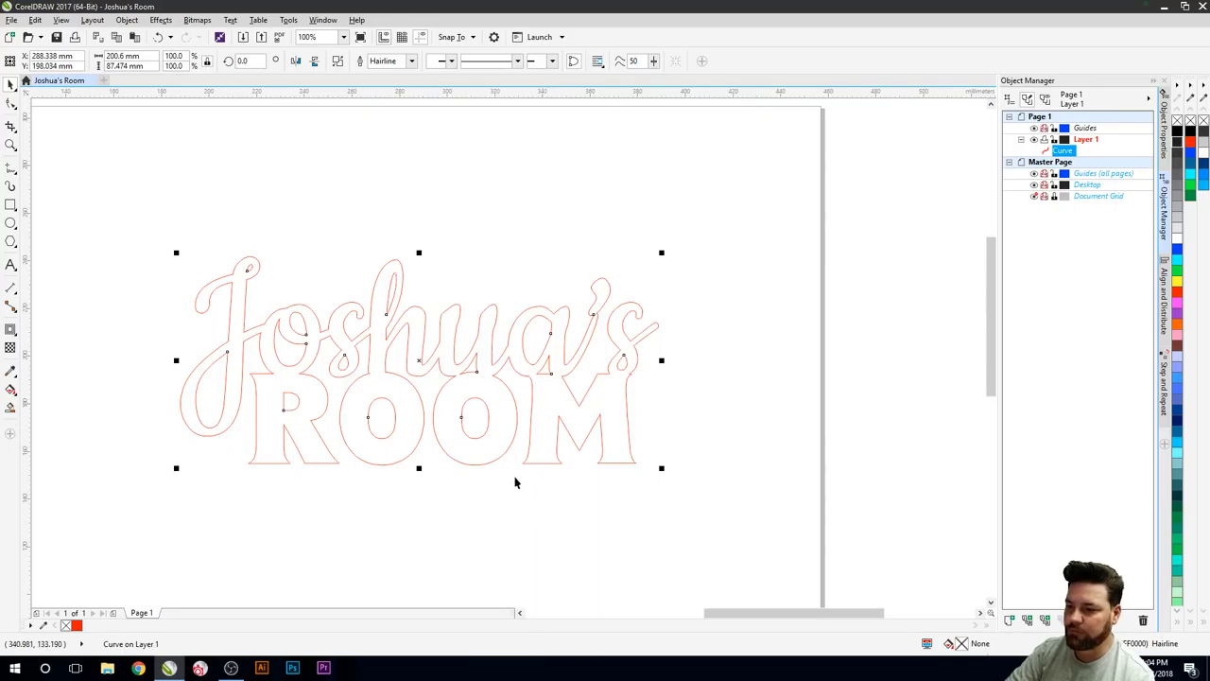
mouse_move(435, 488)
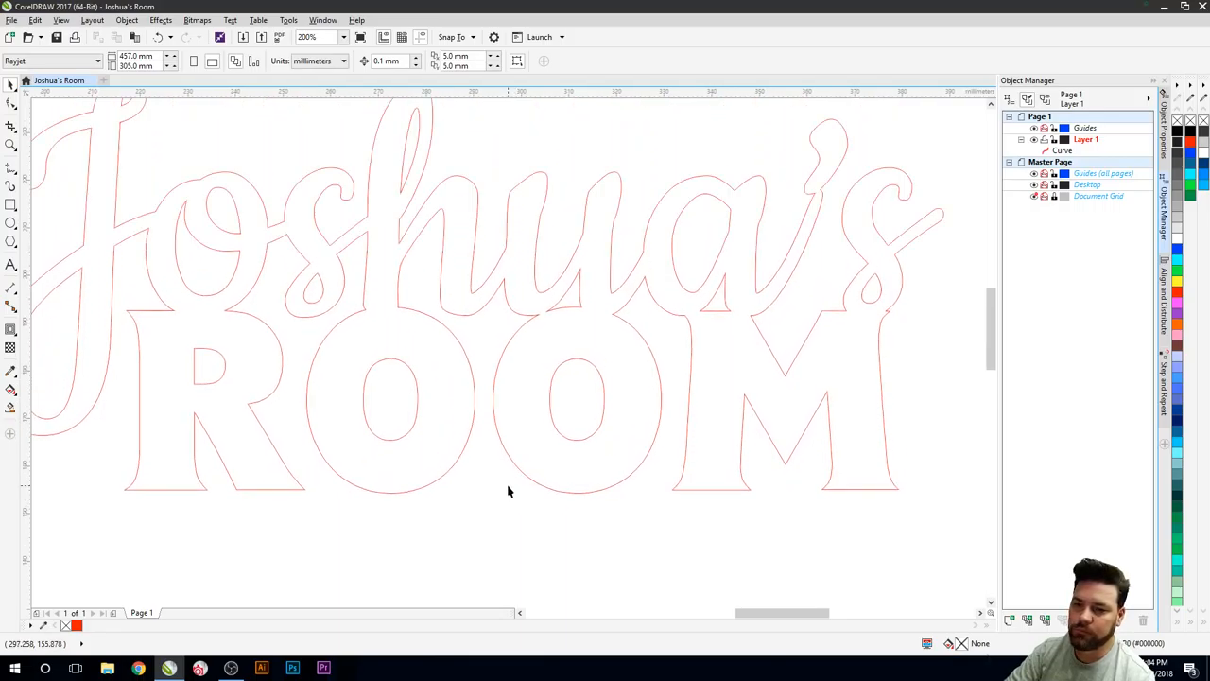
mouse_move(508, 359)
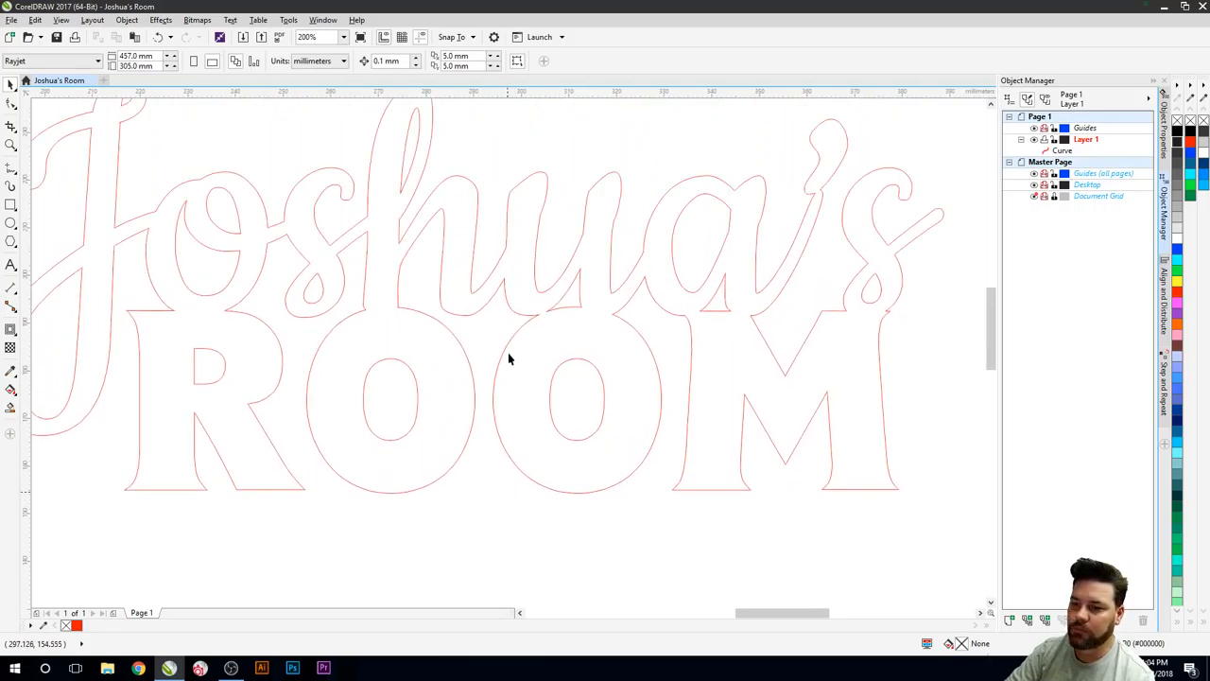